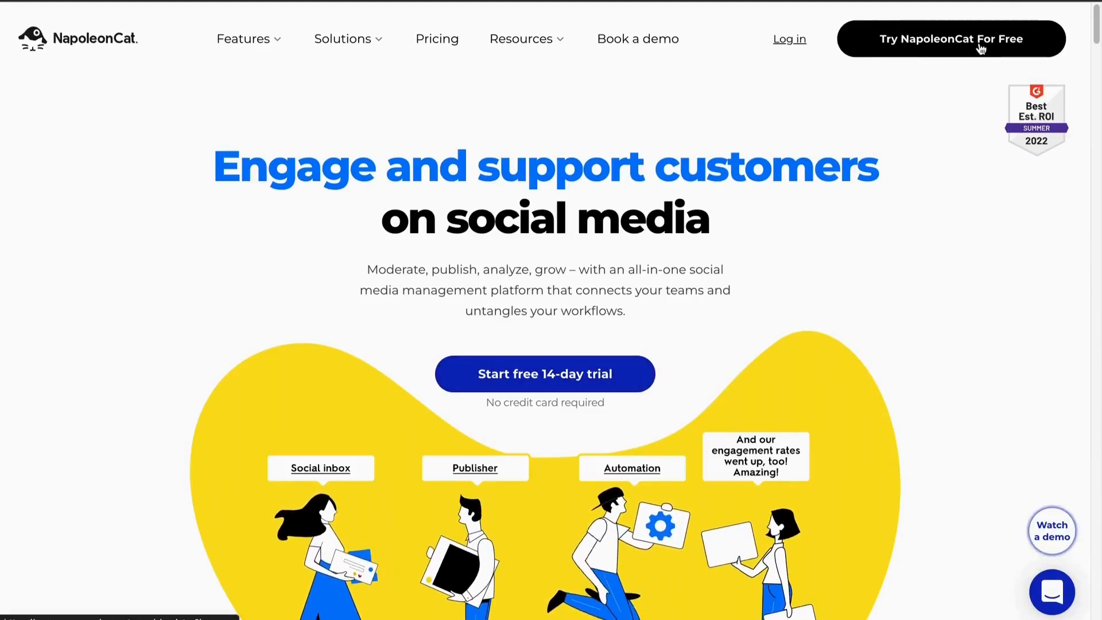
Step: Sign up for a free trial with the company email and submit the form
left_click(950, 39)
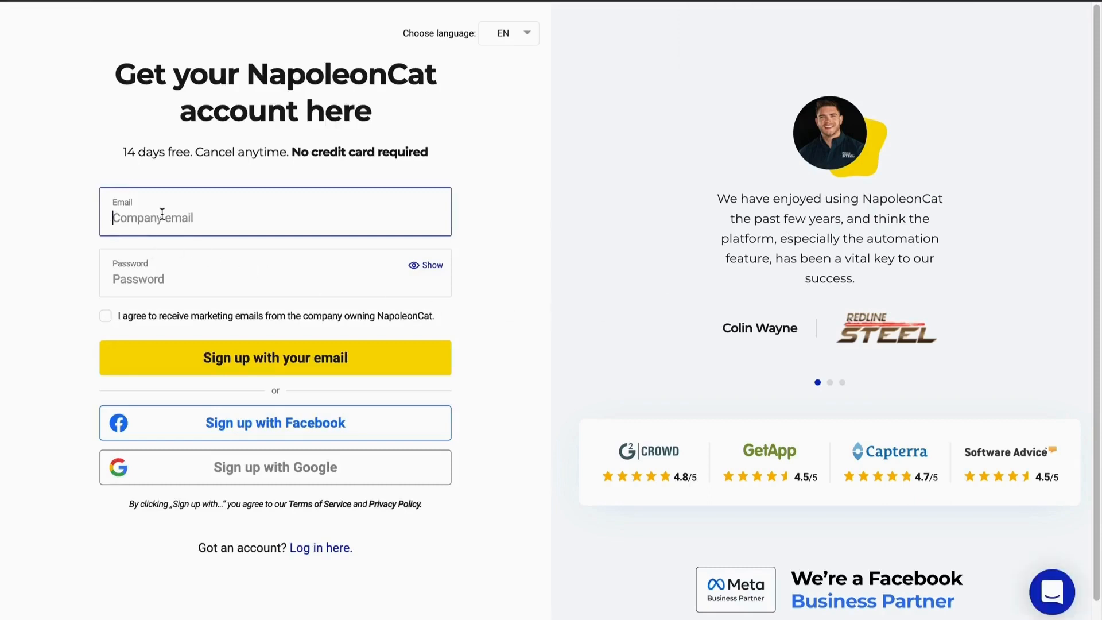
type("myw")
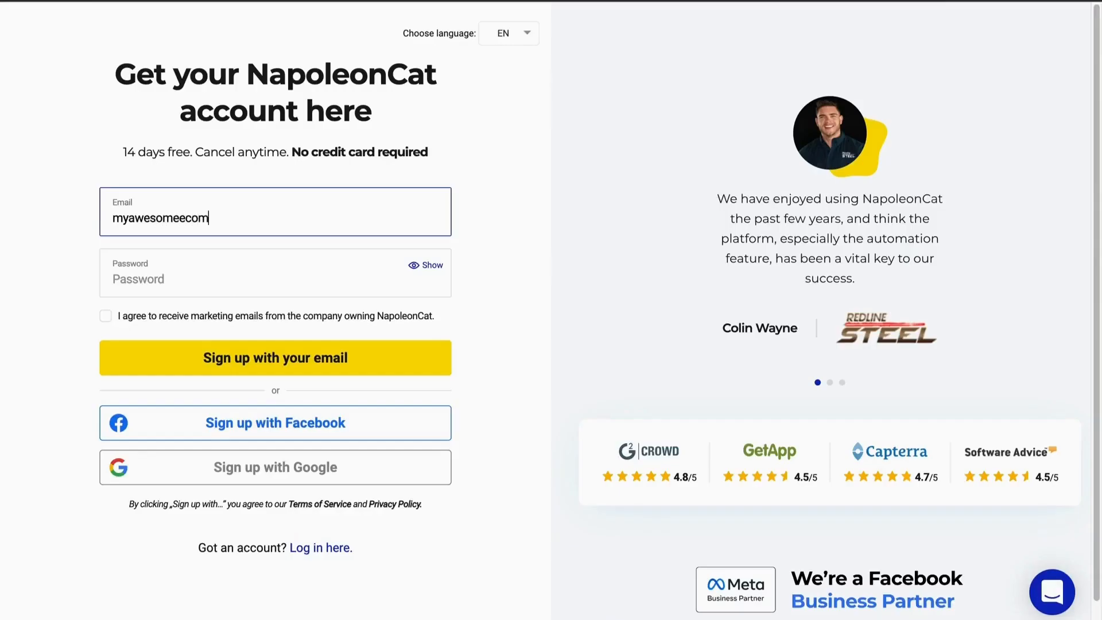
type("merce@")
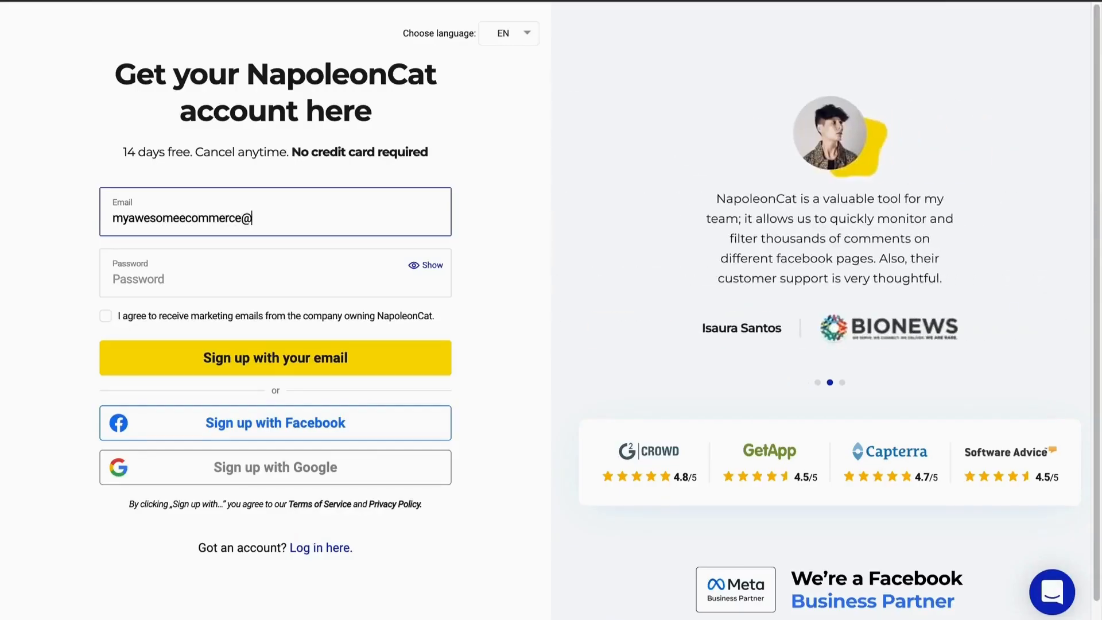
left_click(275, 357)
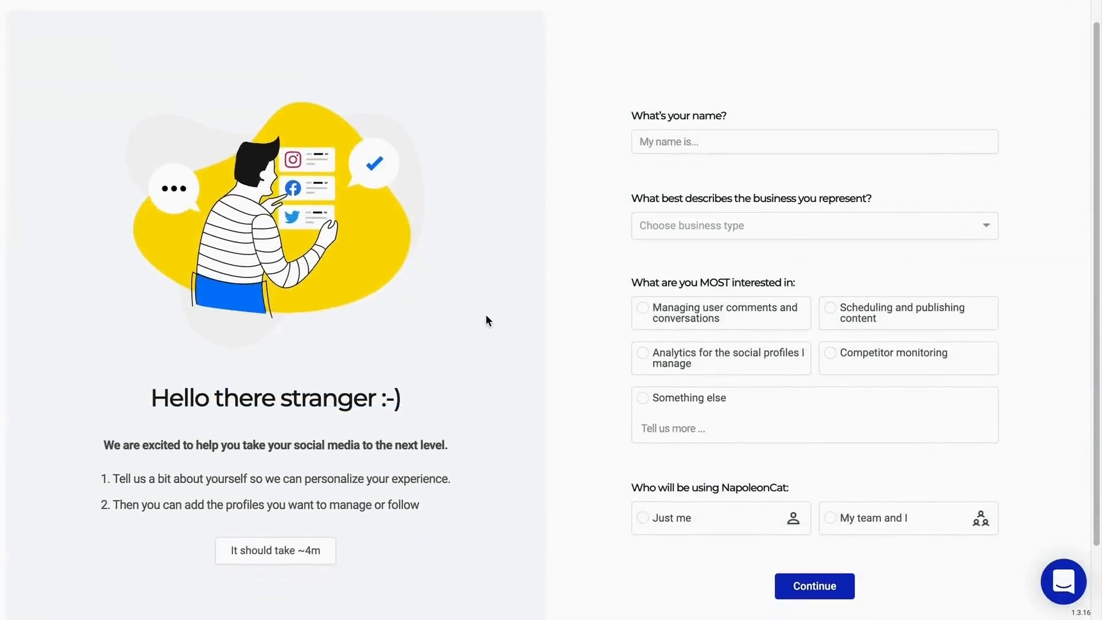
Step: Submit the questionnaire, connect the Instagram profile, skip competitors and reach the welcome dashboard
left_click(812, 586)
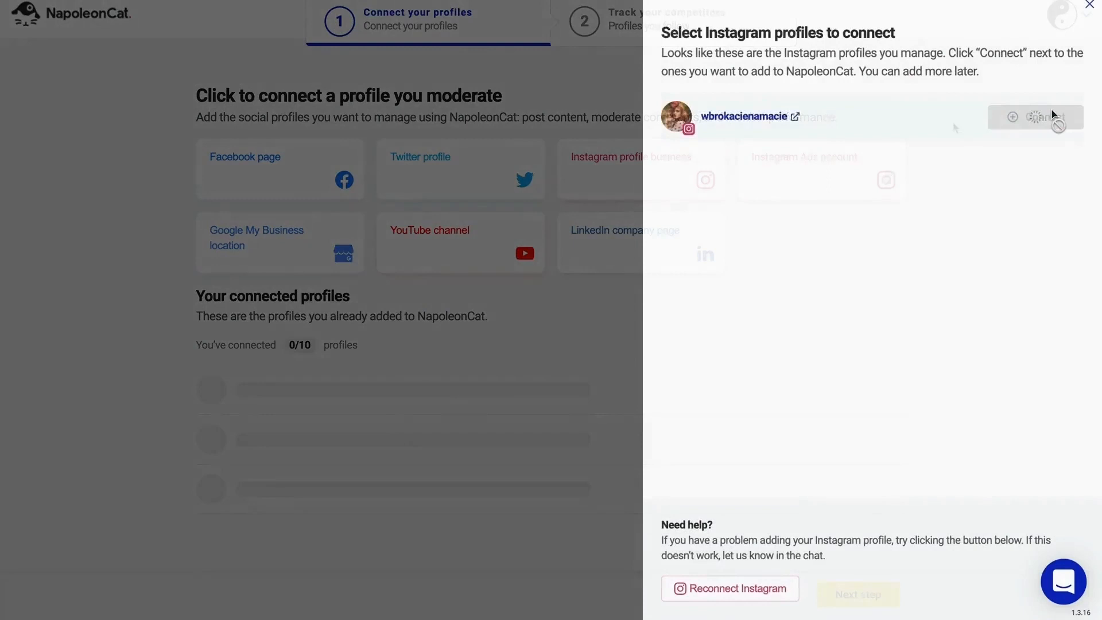
left_click(1043, 117)
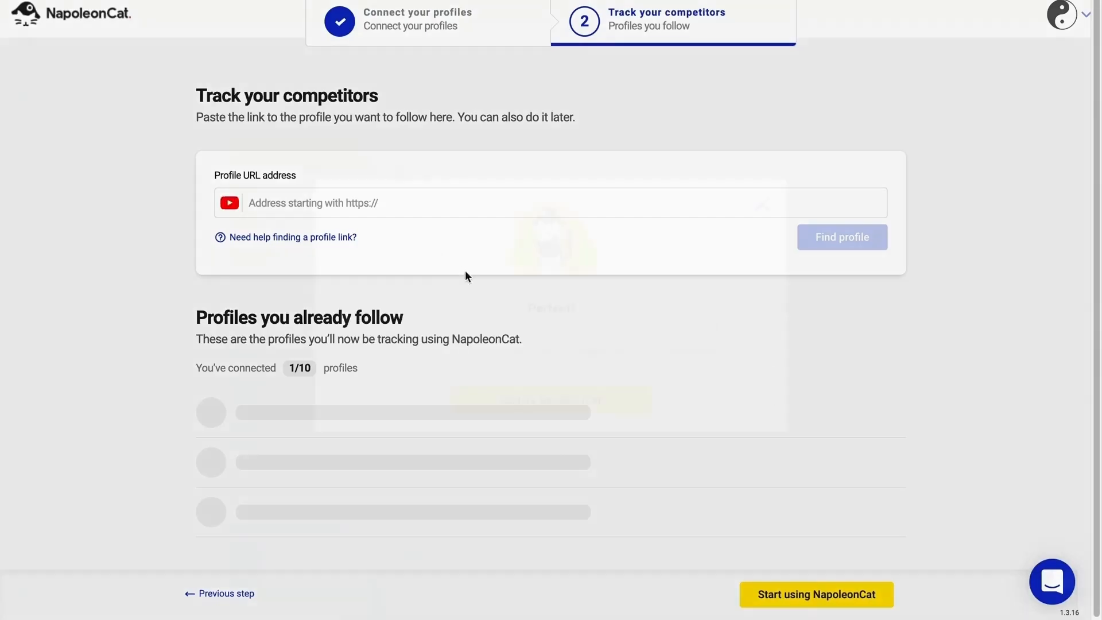
left_click(815, 593)
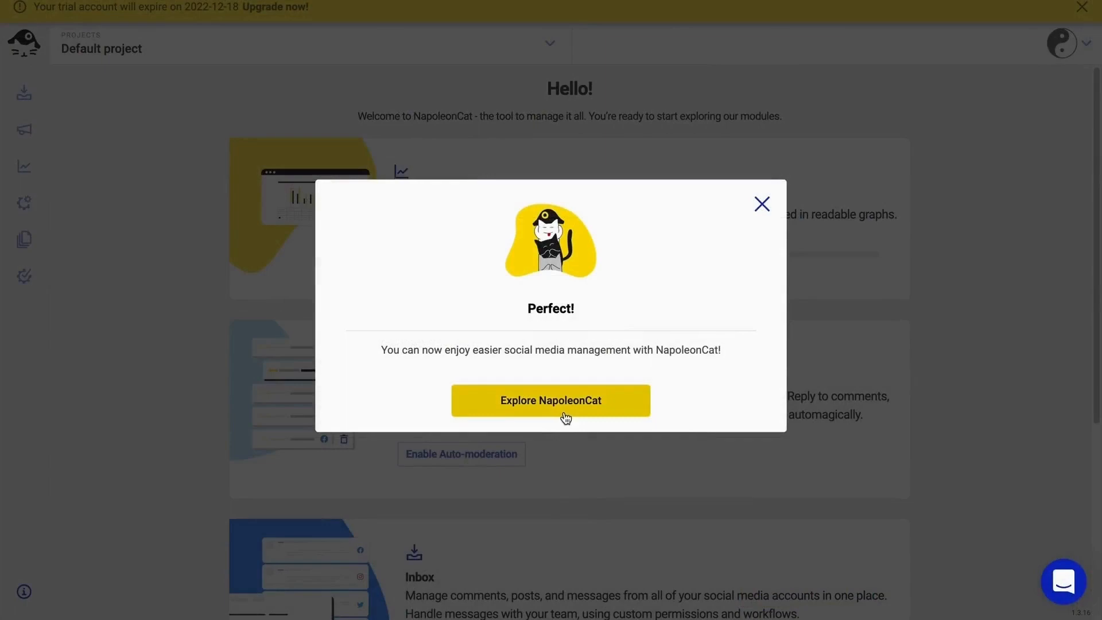
left_click(550, 400)
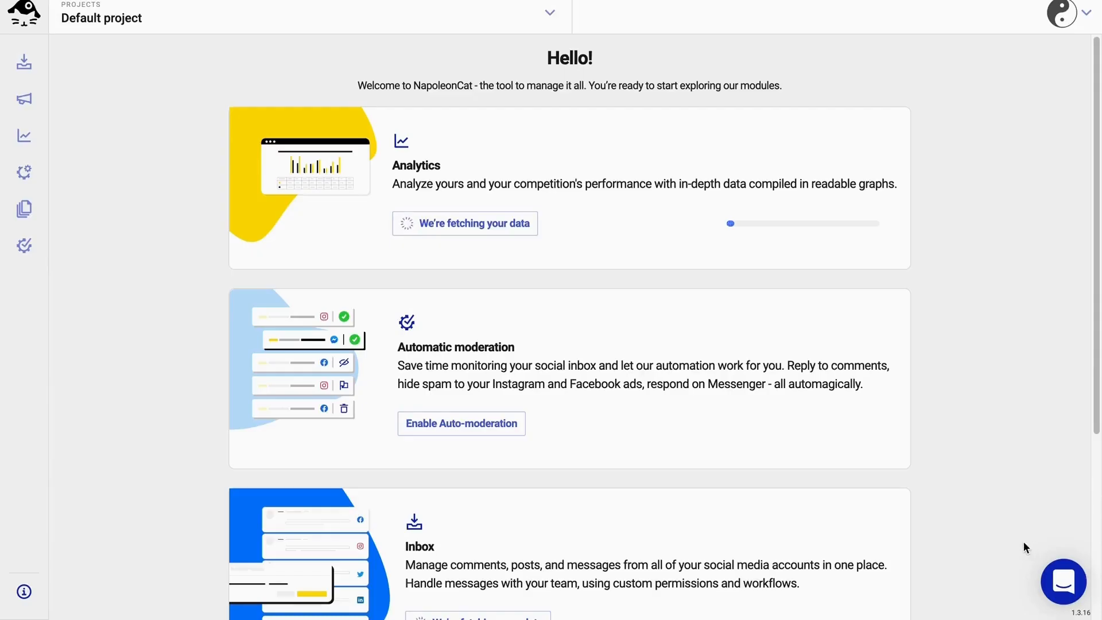
Step: Scroll the Hello dashboard and open the My Awesome Ecommerce project's Profiles settings
scroll("down", 3)
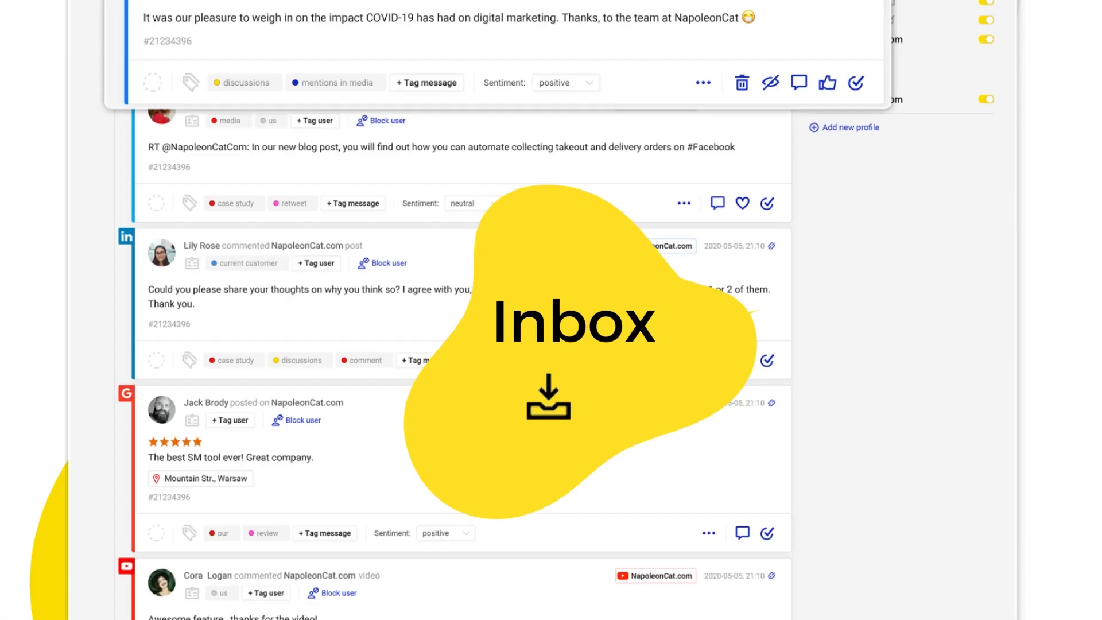
left_click(101, 209)
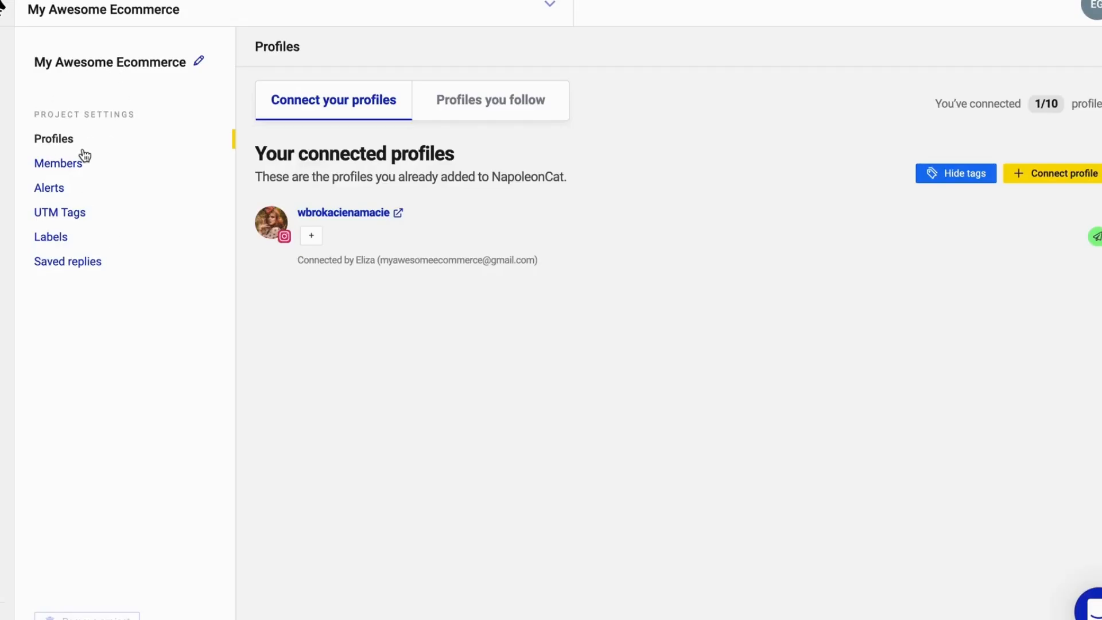
mouse_move(946, 157)
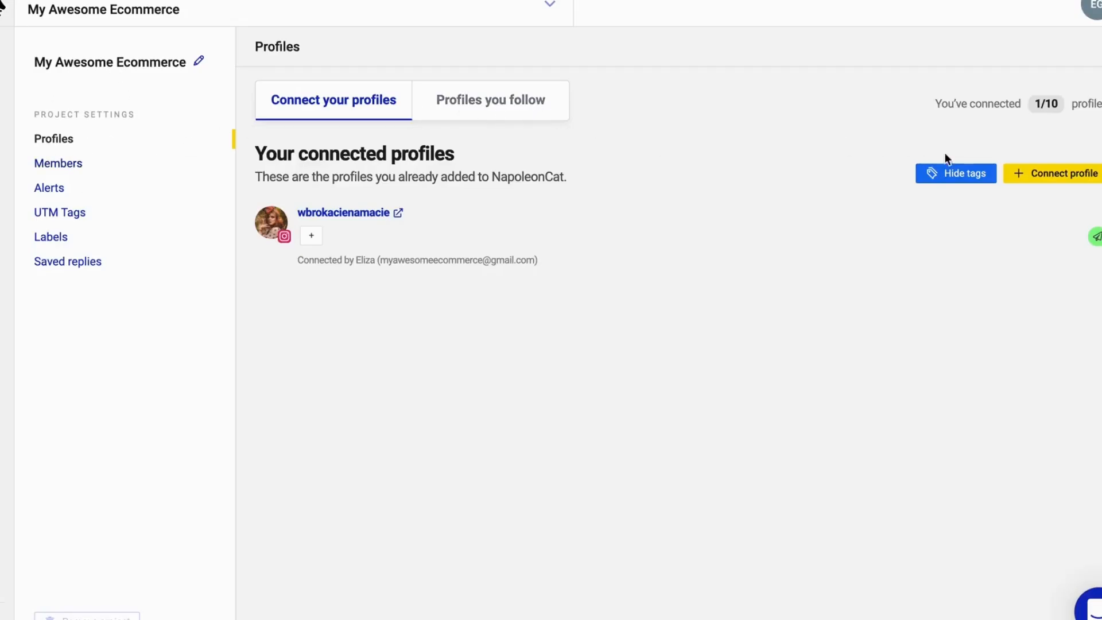
Step: Review the project's Members, UTM Tags, Labels and Saved replies settings pages
left_click(58, 163)
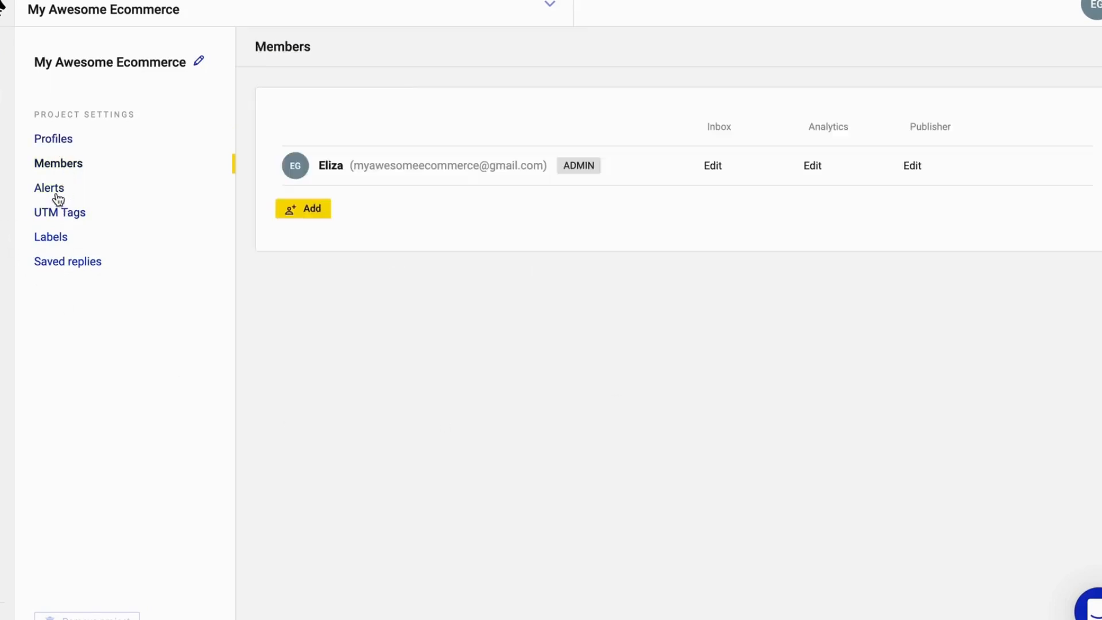
left_click(60, 212)
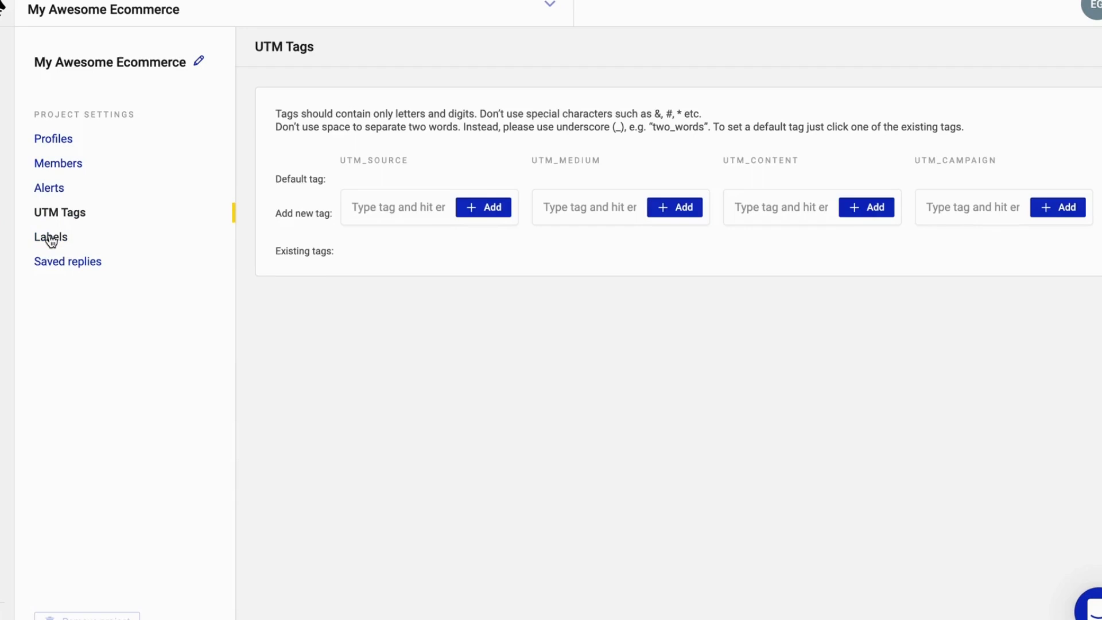
left_click(68, 260)
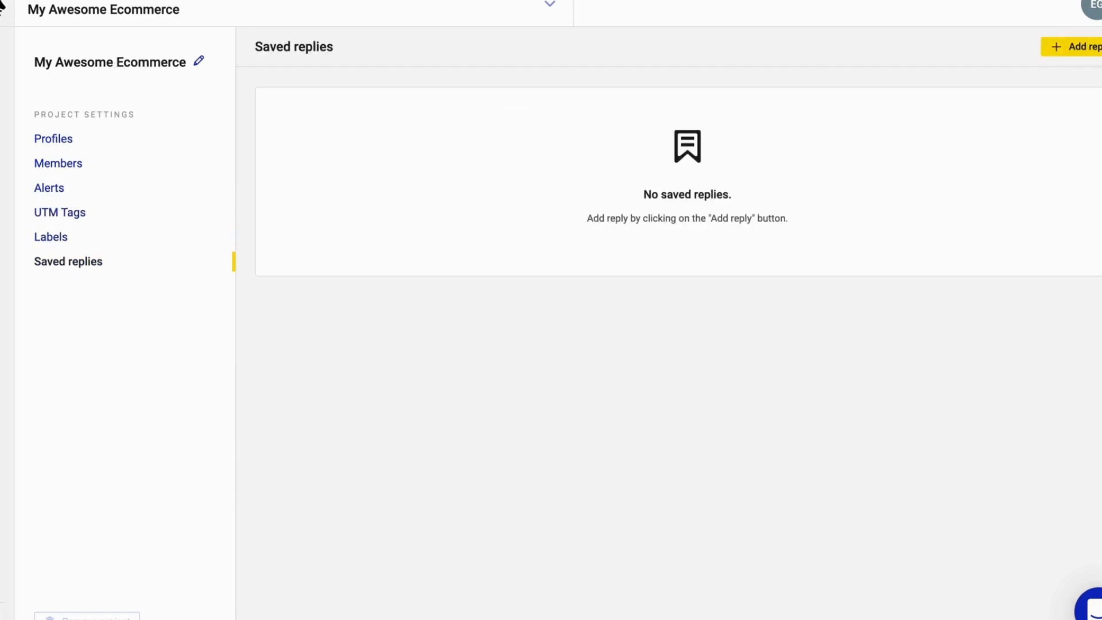
left_click(53, 139)
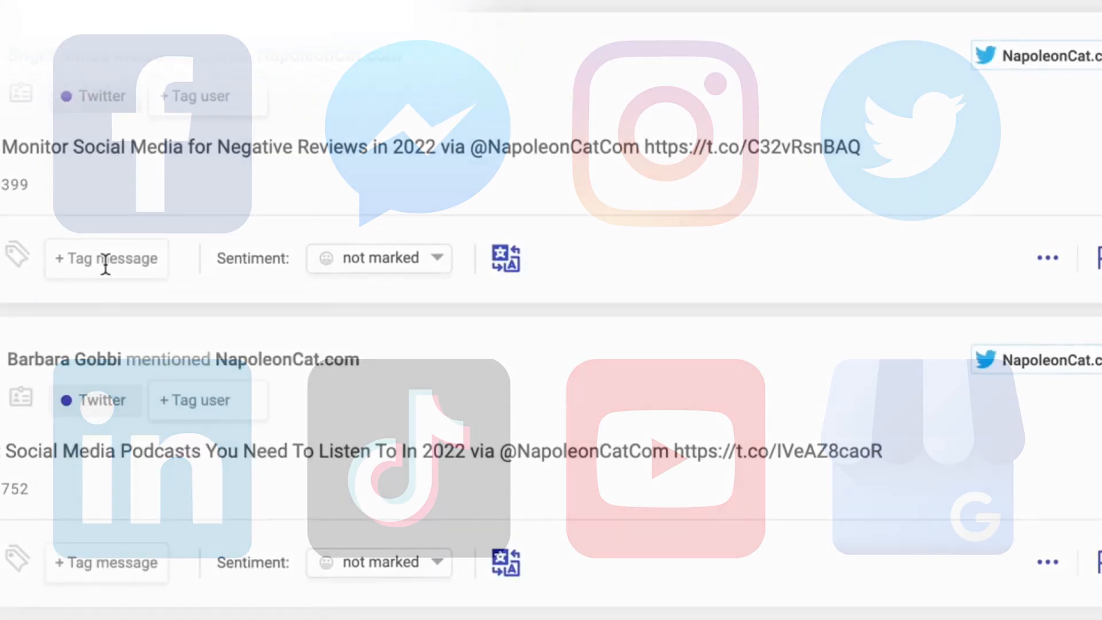
Step: Tag the negative reviews mention, then toggle the Google and LinkedIn profiles in the inbox filter
left_click(105, 259)
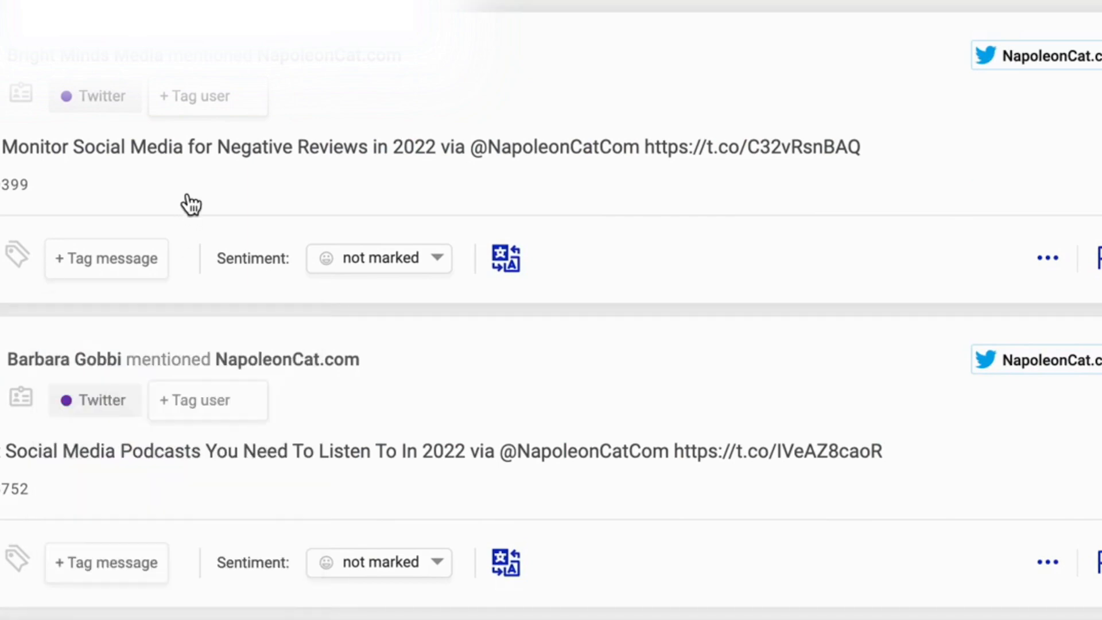
left_click(106, 259)
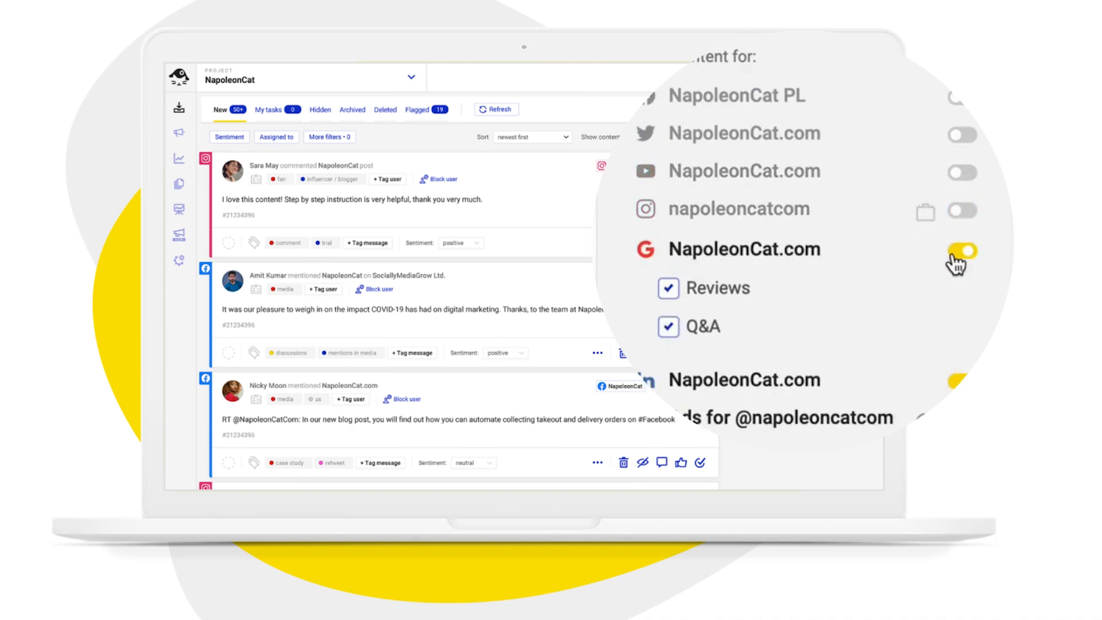
left_click(962, 251)
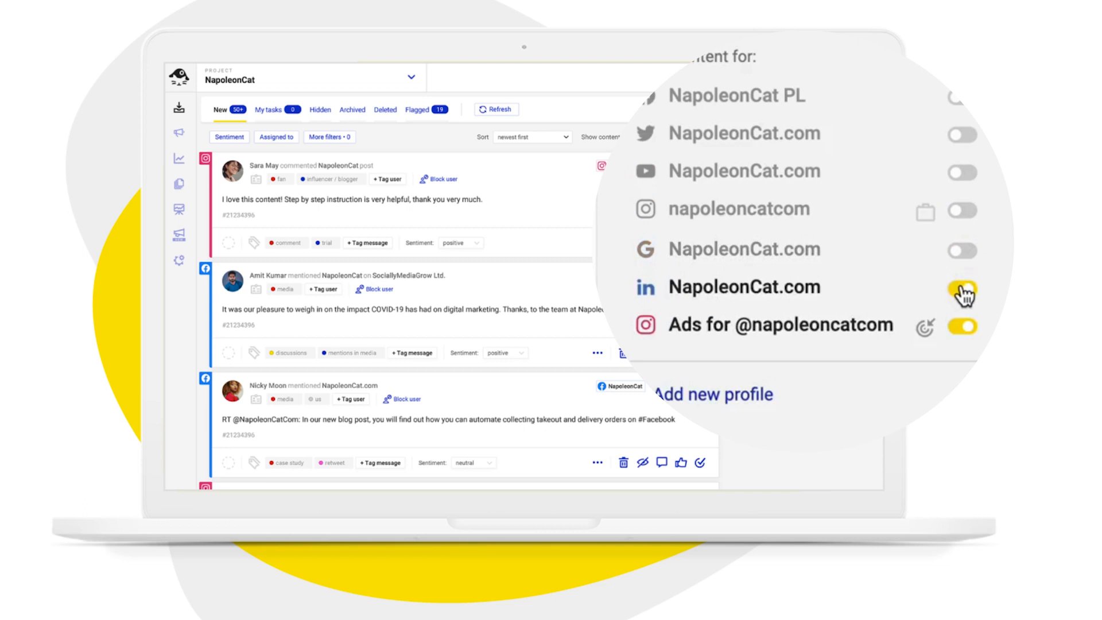
left_click(962, 287)
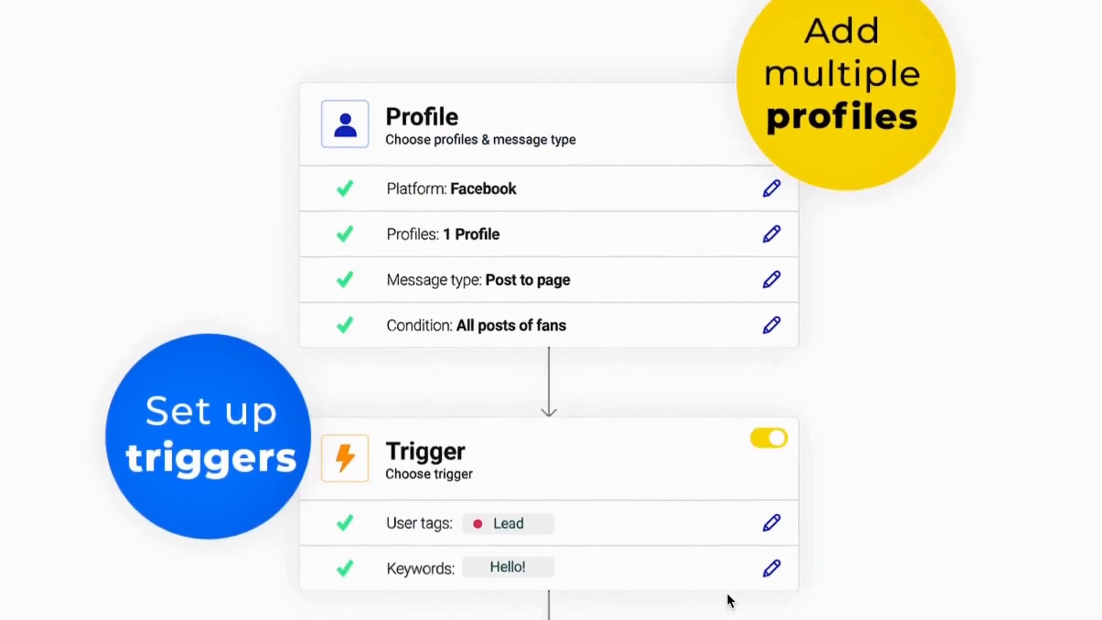
Step: Scroll through the rule's social-media and NapoleonCat actions down to the Automoderation rules overview
scroll("down", 3)
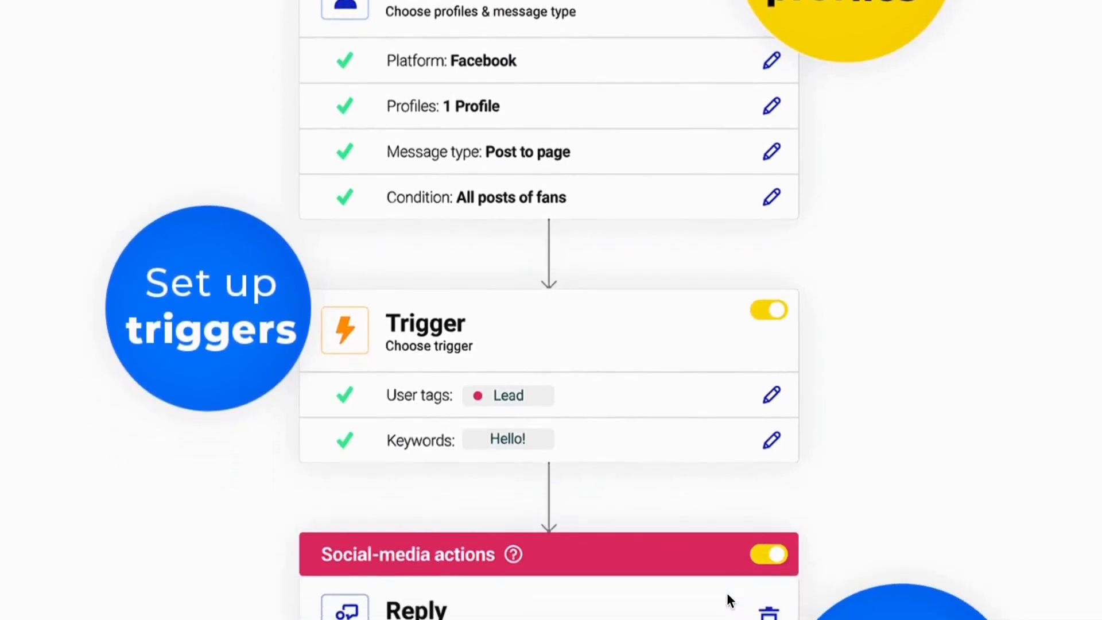
scroll("down", 3)
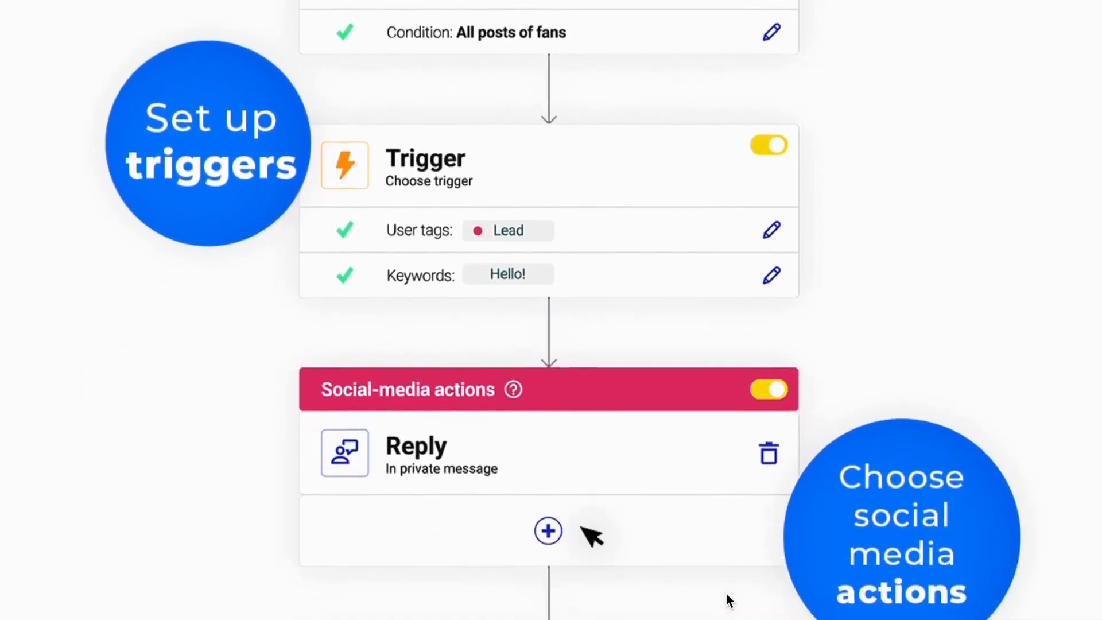
scroll("down", 3)
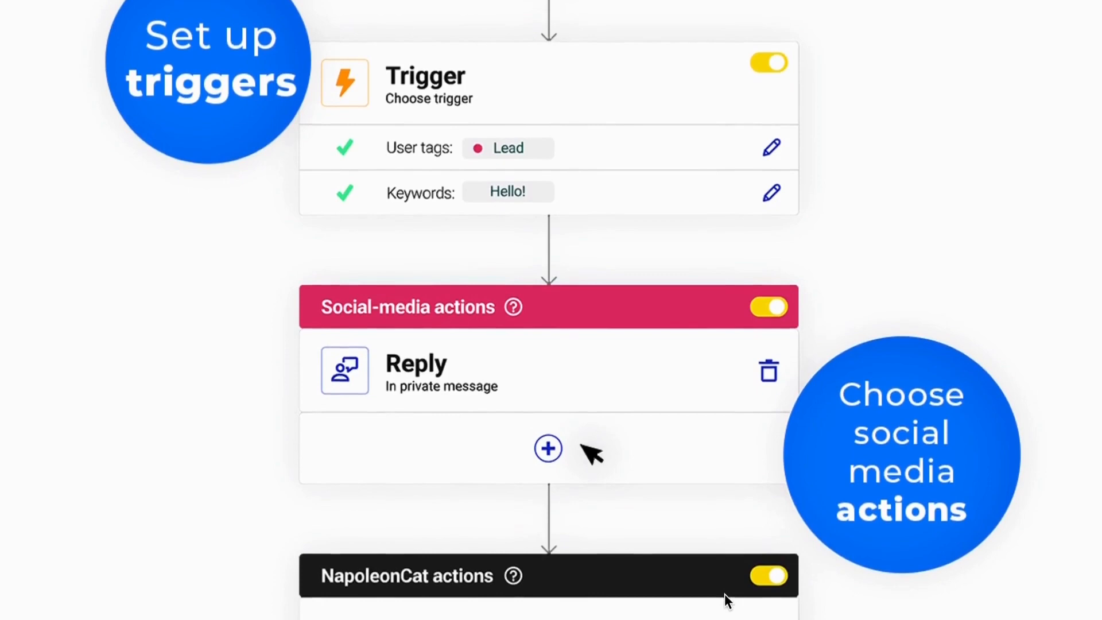
scroll("down", 3)
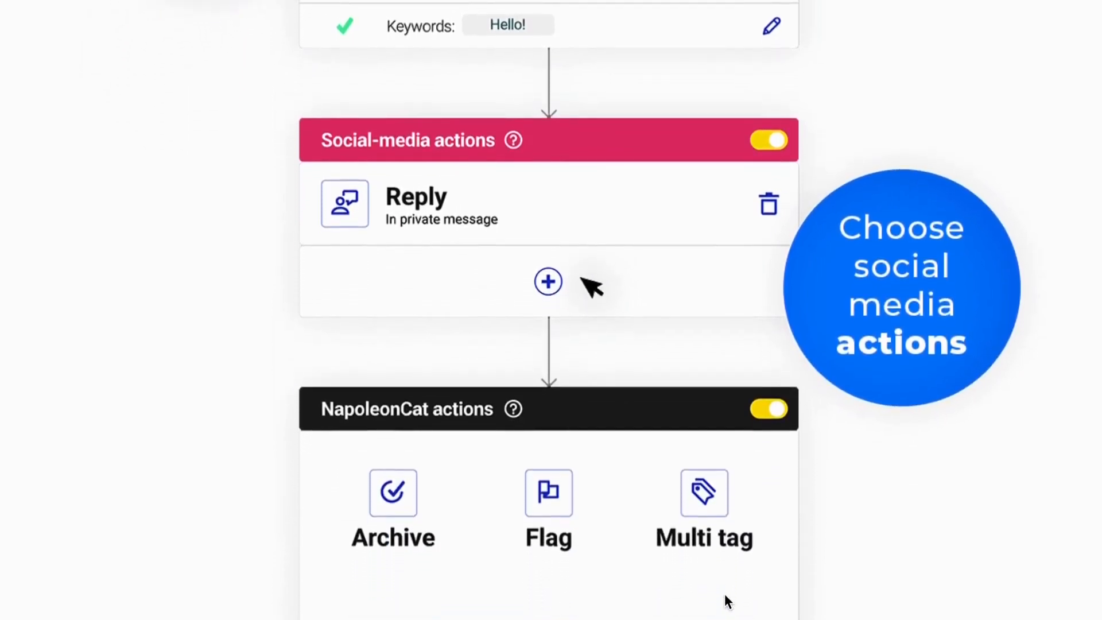
scroll("down", 3)
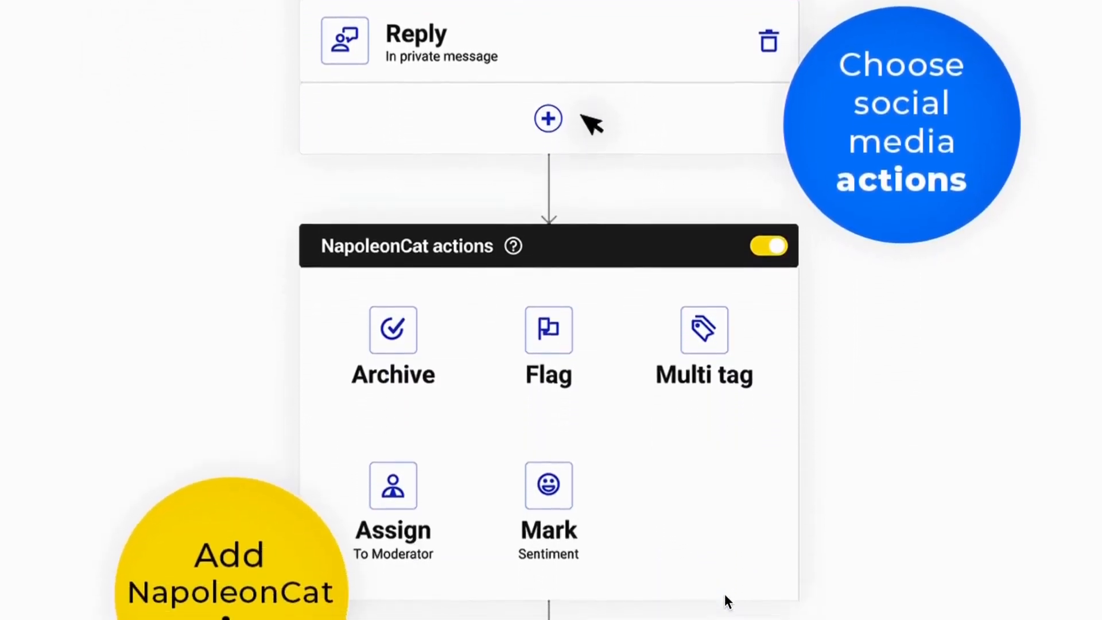
scroll("down", 3)
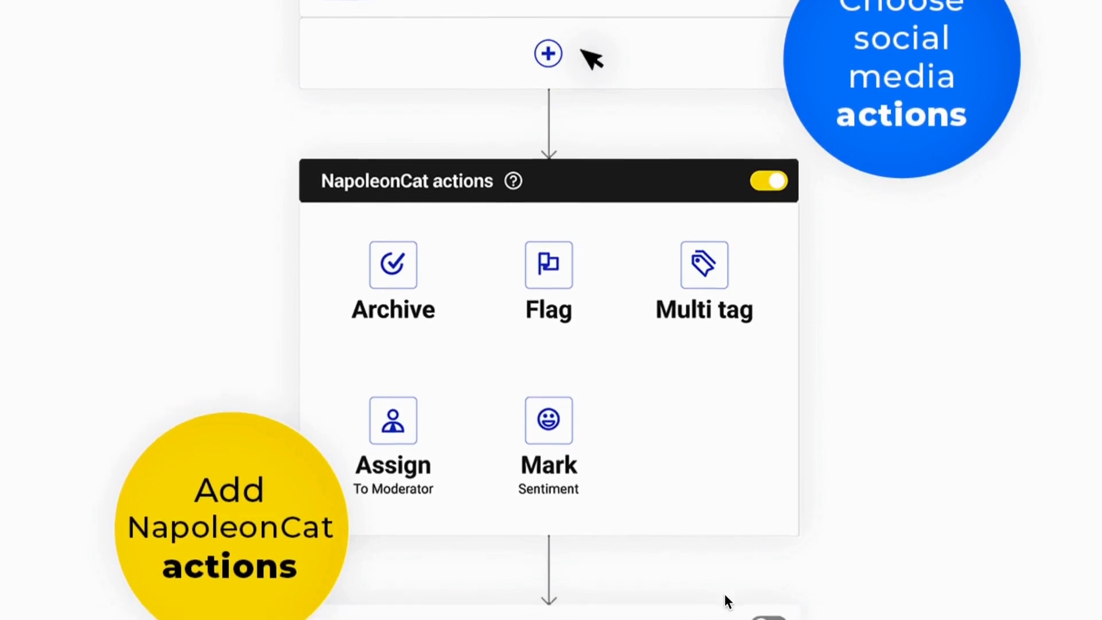
scroll("down", 3)
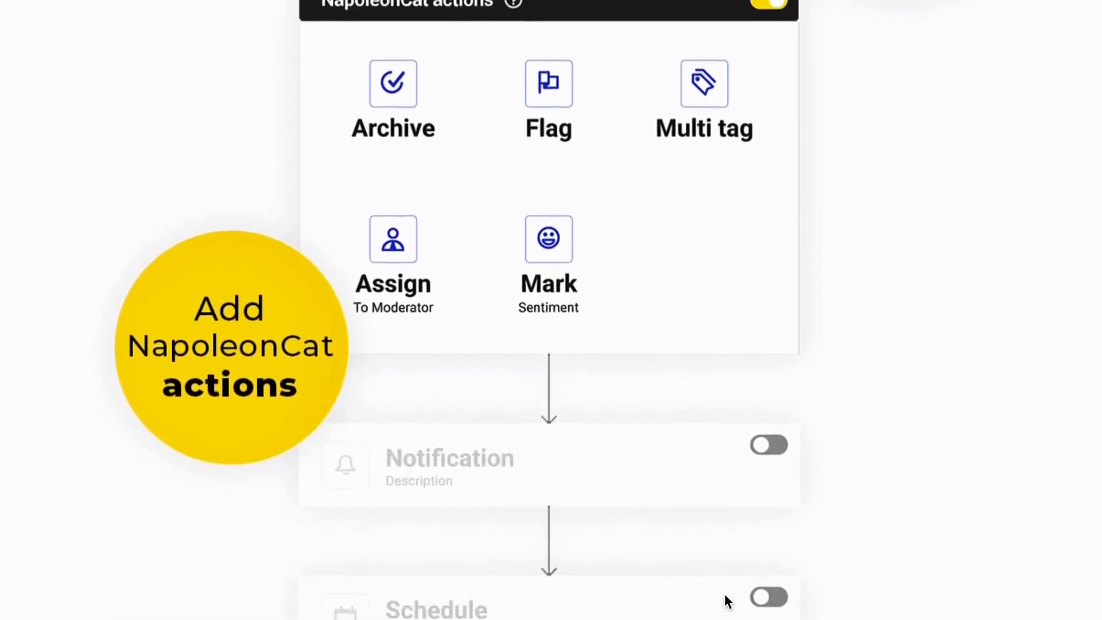
scroll("down", 3)
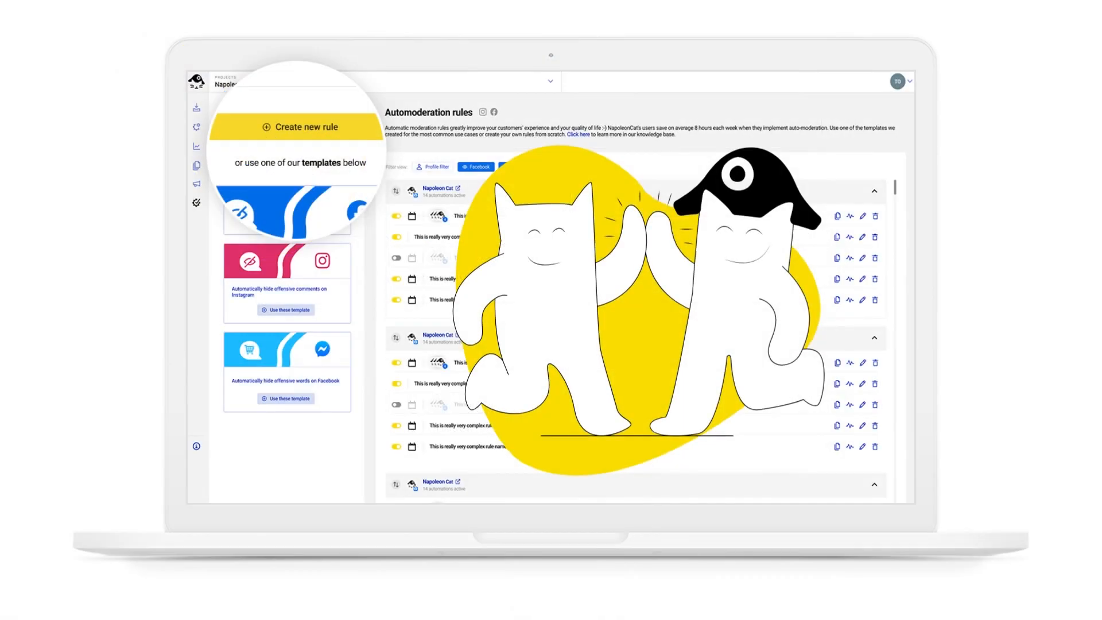
Step: Create a new moderation rule for Instagram organic comments and scroll to its keyword trigger step
left_click(302, 126)
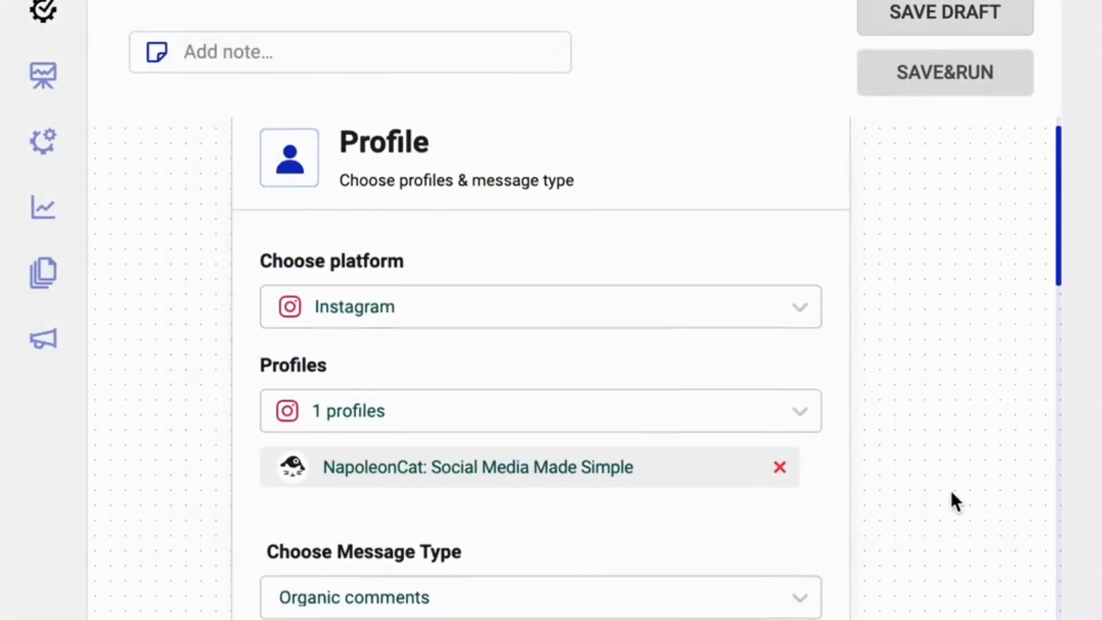
scroll("down", 3)
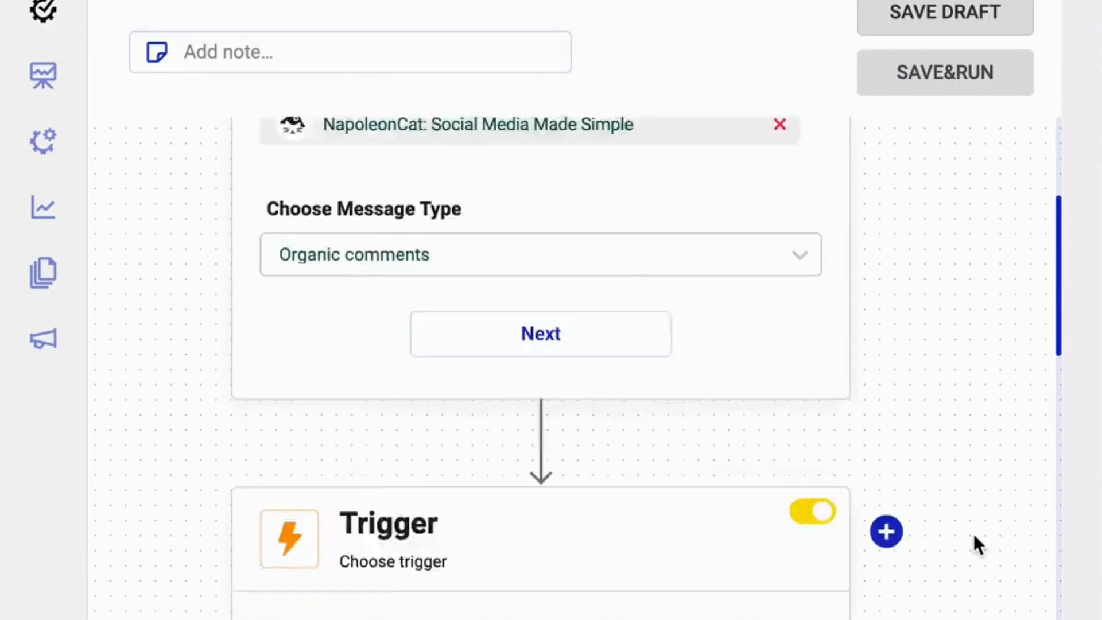
scroll("down", 3)
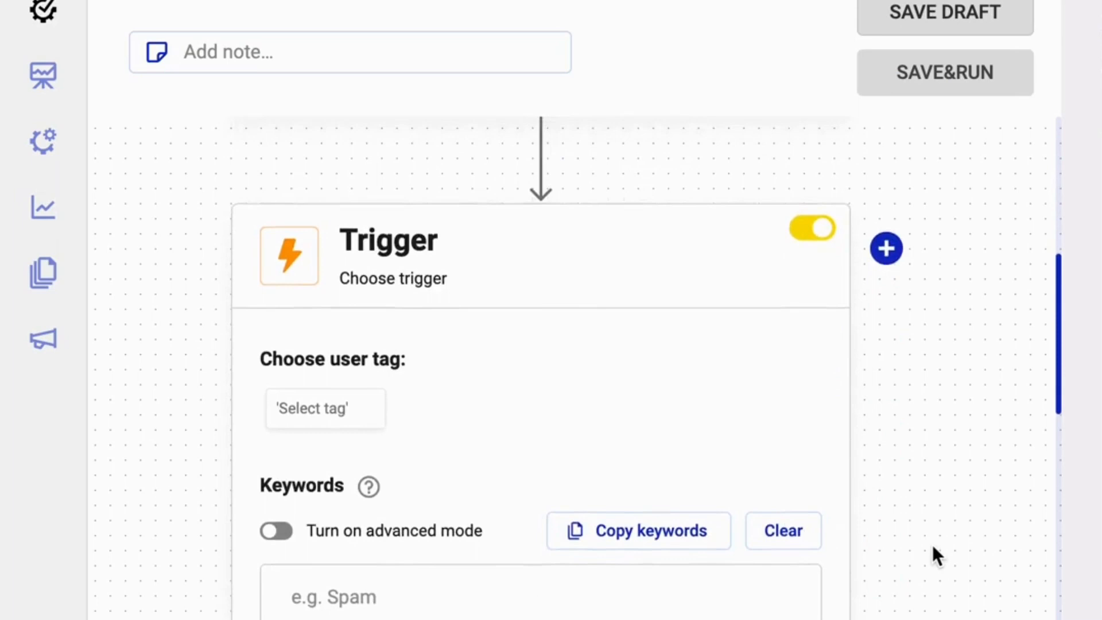
scroll("down", 3)
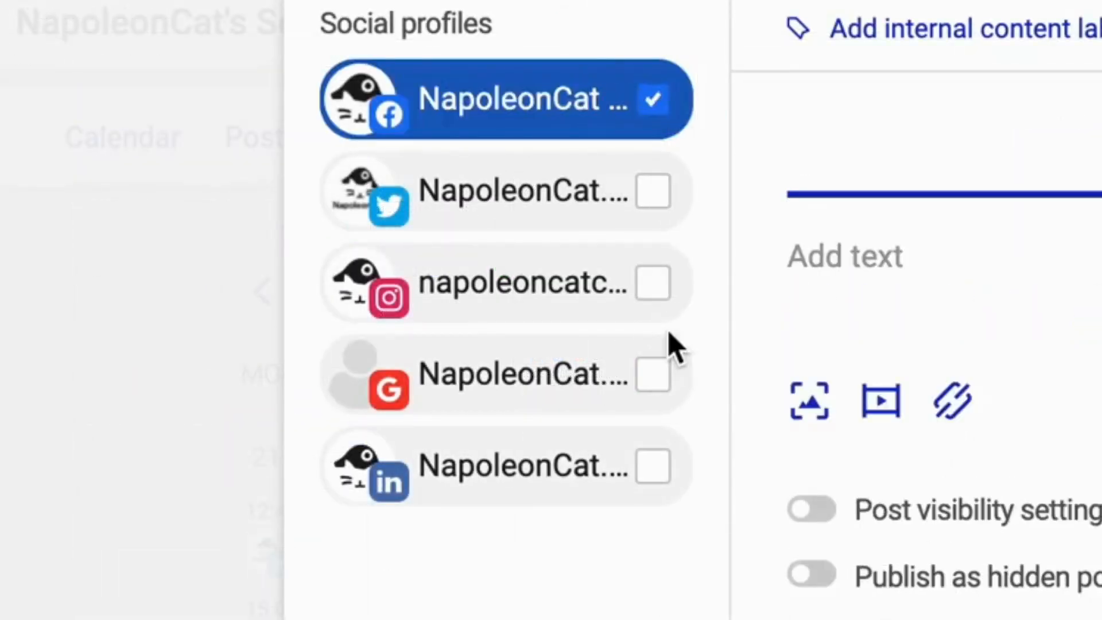
Step: Add the Instagram profile to the post and type the text "Meow! and Helloo"
left_click(507, 282)
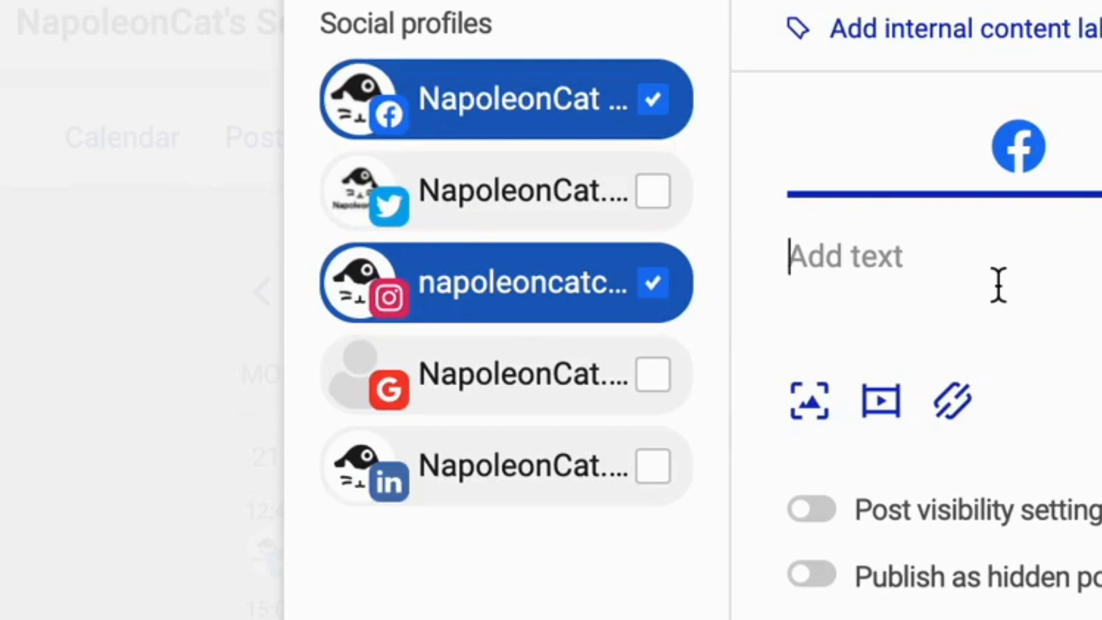
type("Helll")
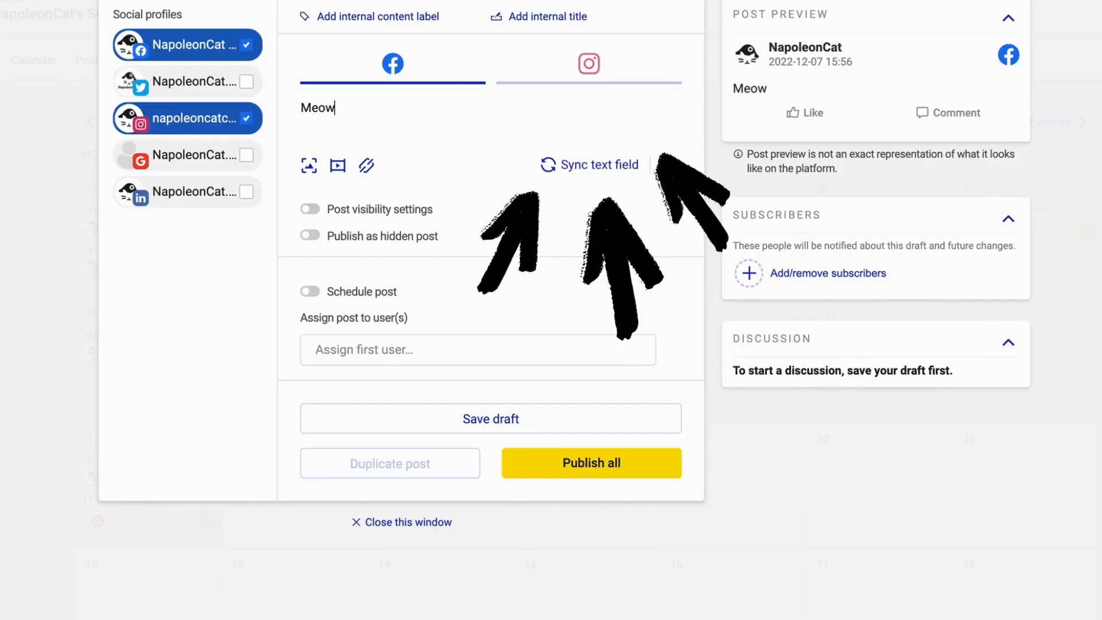
type("! and")
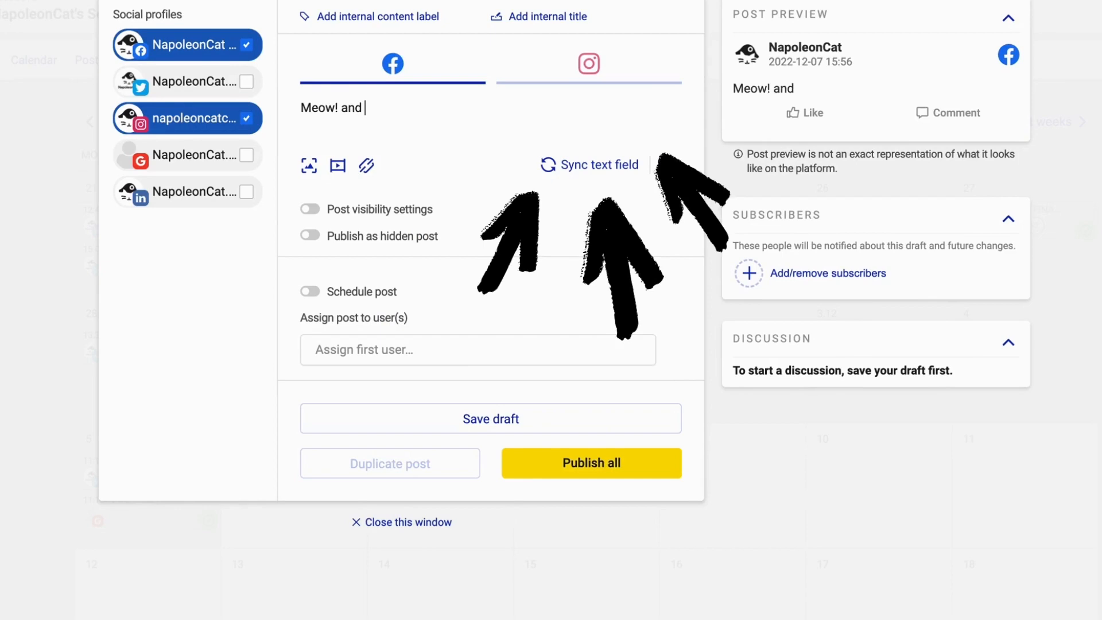
type("Helloo")
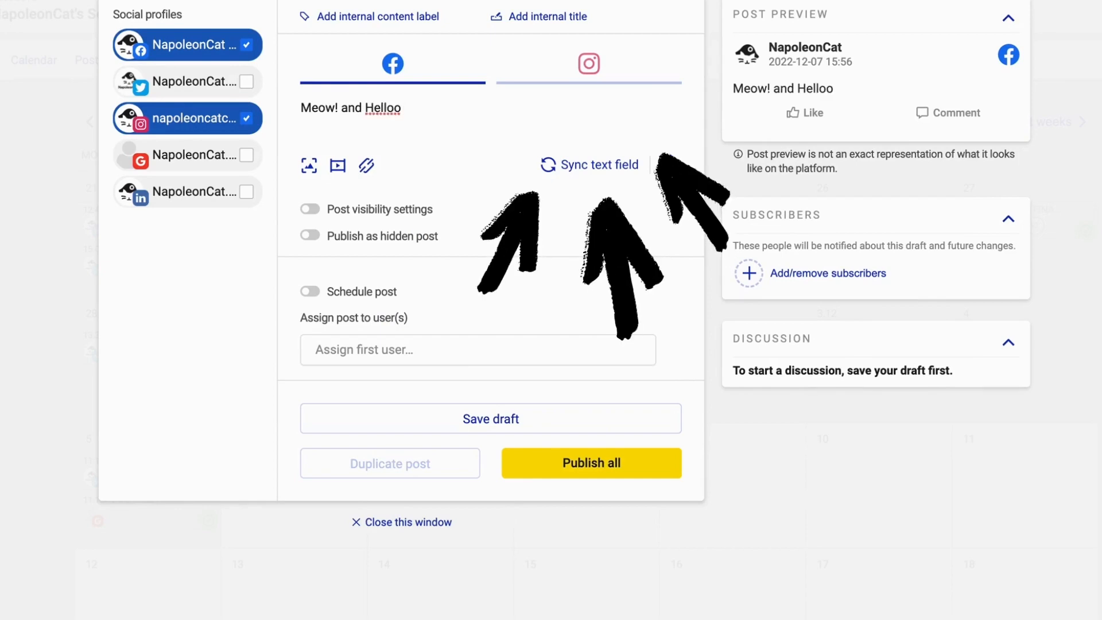
left_click(309, 165)
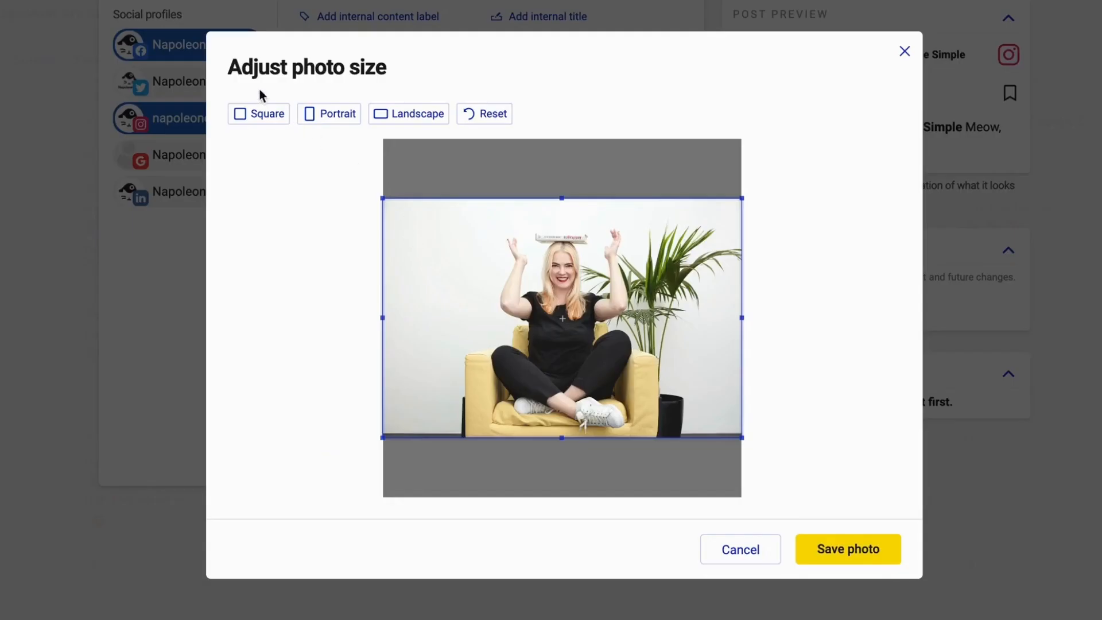
Step: Crop the attached photo to a square and save it
left_click(265, 113)
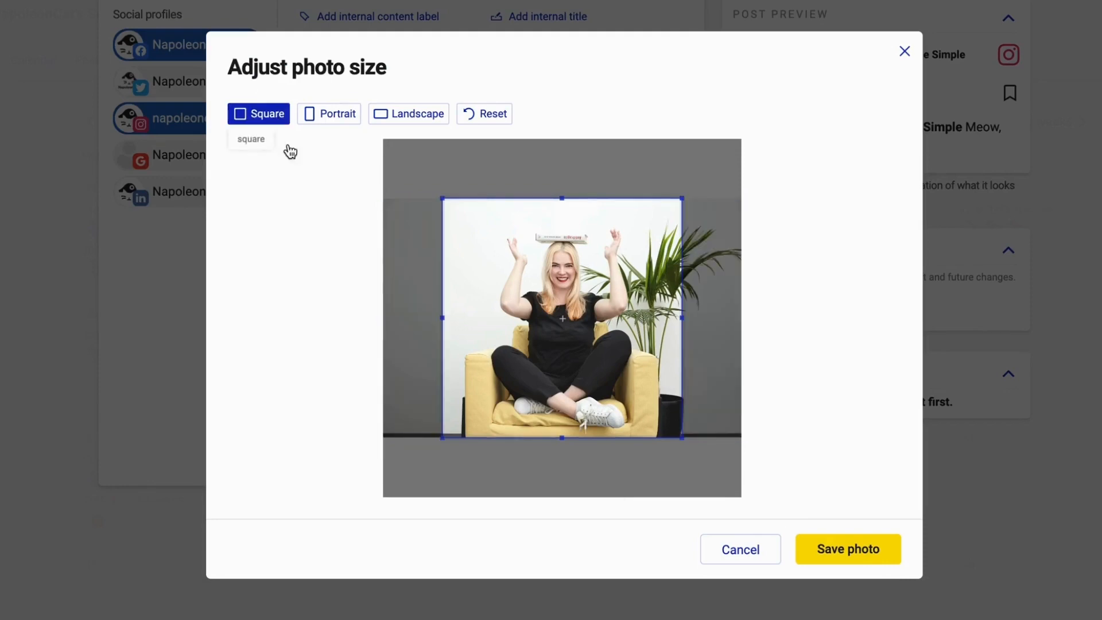
left_click(847, 548)
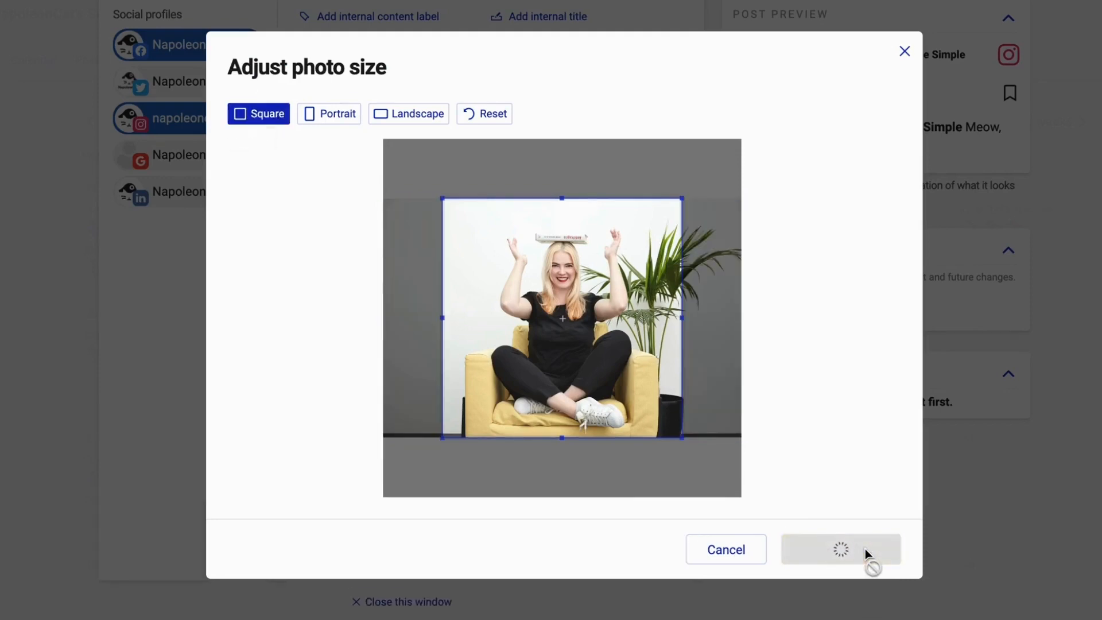
left_click(840, 549)
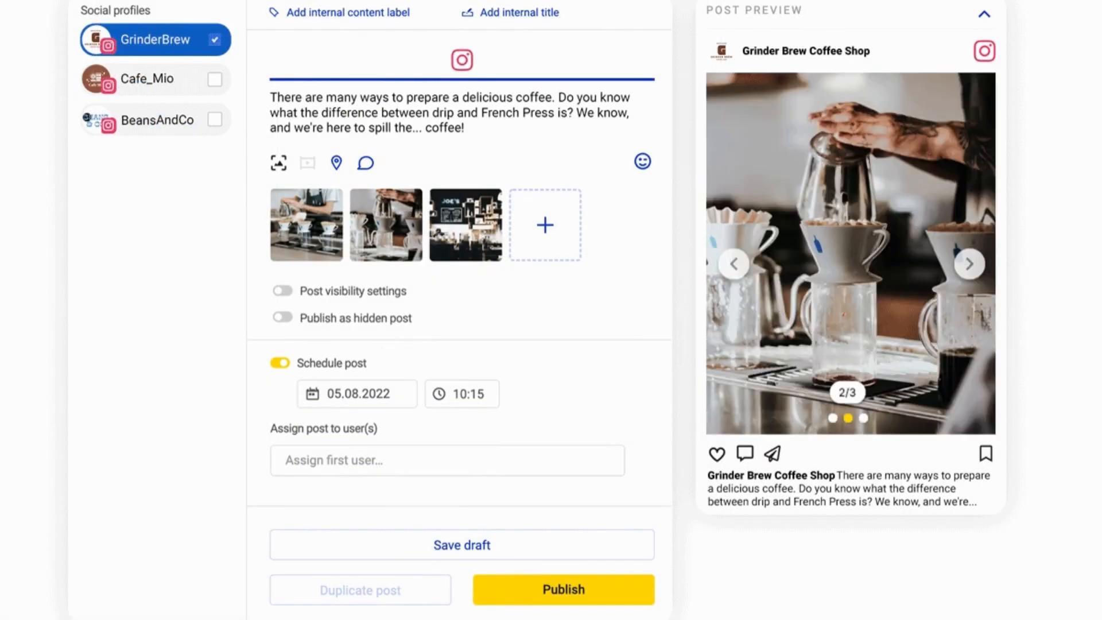
Step: Step through the three preview photos, then switch to the Calendar publication schedule
left_click(734, 264)
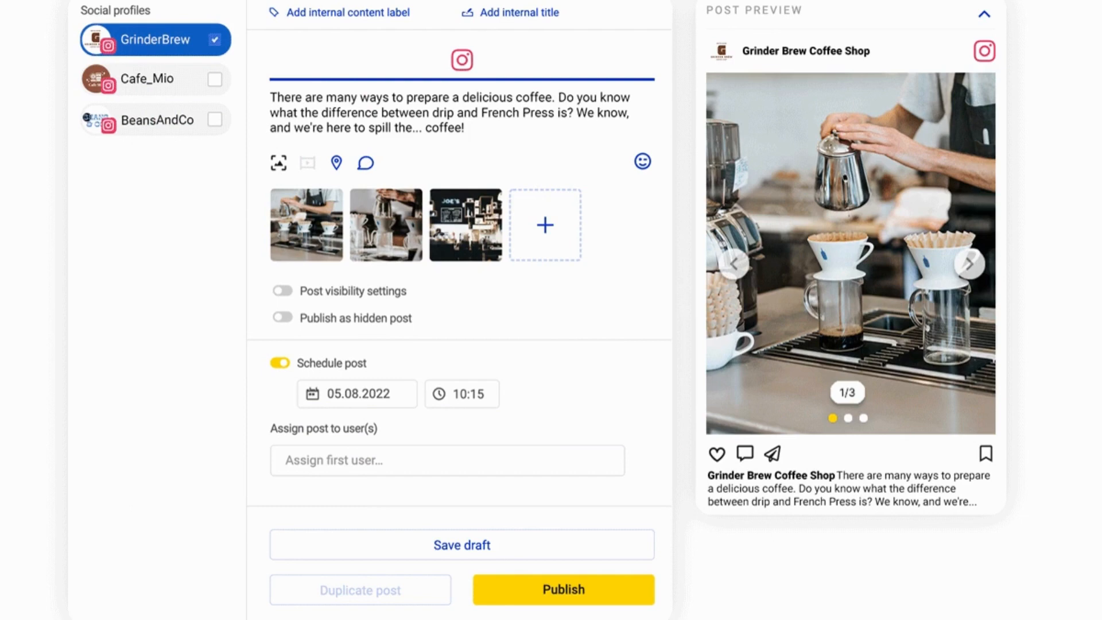
left_click(969, 264)
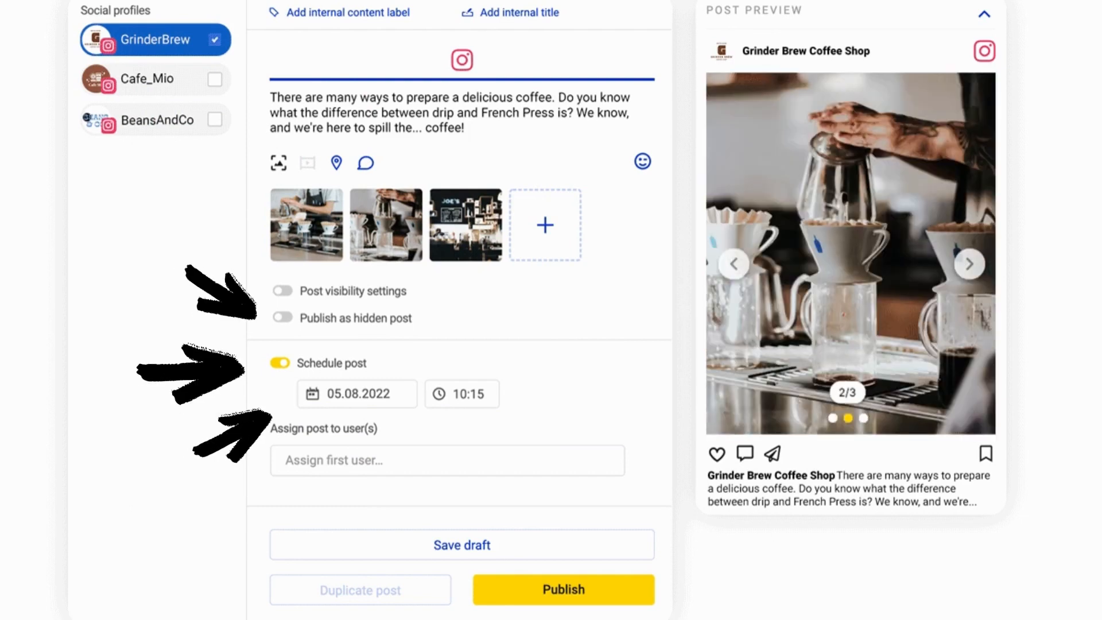
left_click(969, 264)
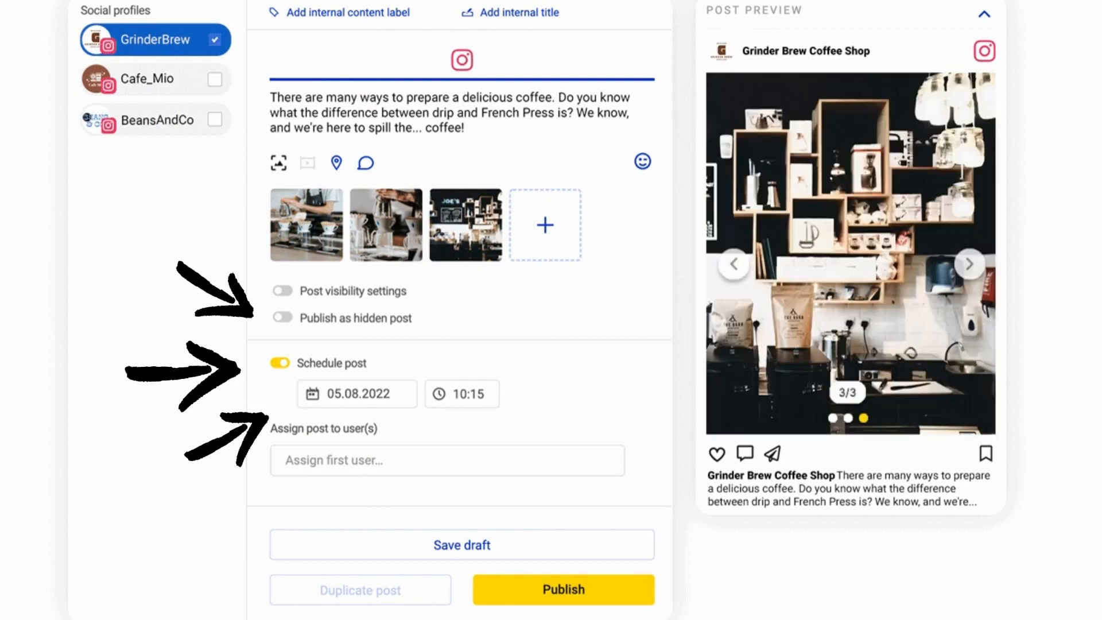
left_click(562, 589)
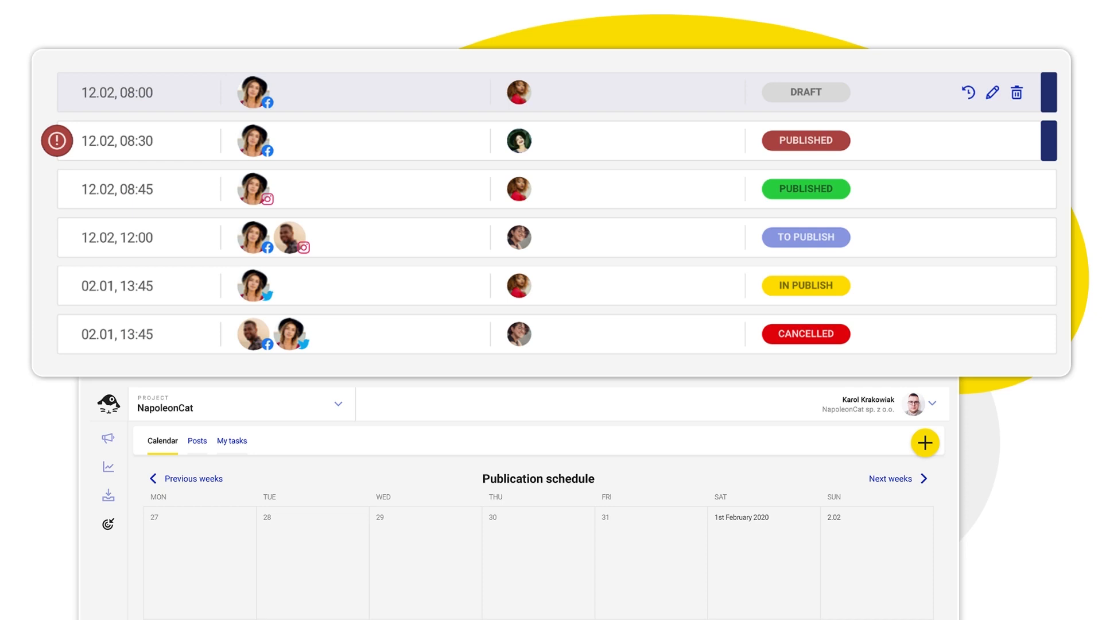
Step: Scroll the publication schedule calendar to see scheduled posts across the weeks
scroll("down", 3)
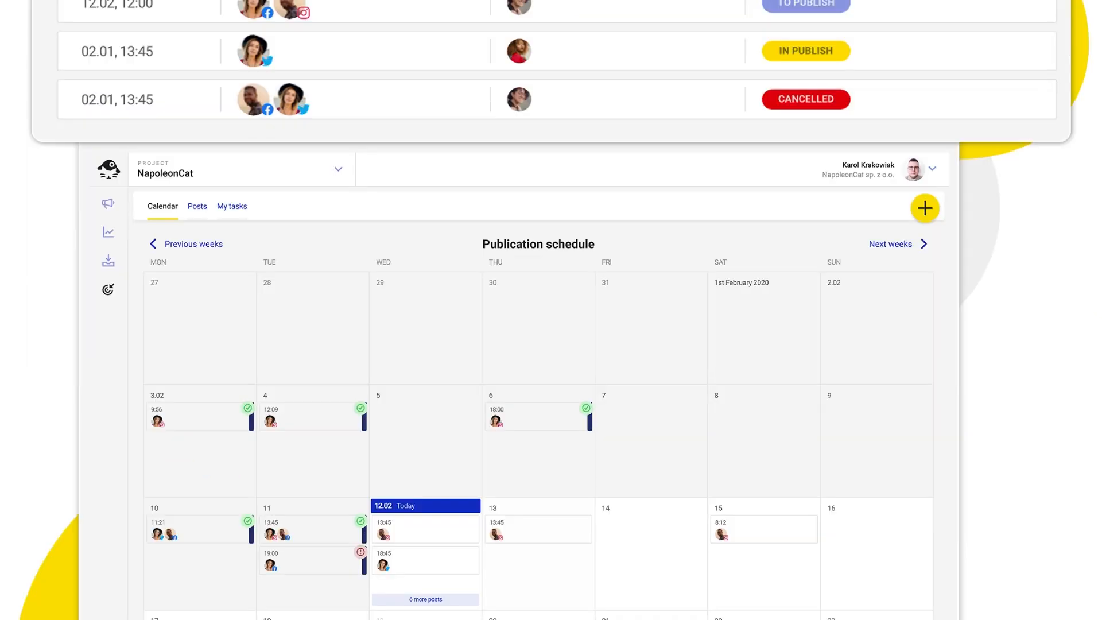
scroll("down", 3)
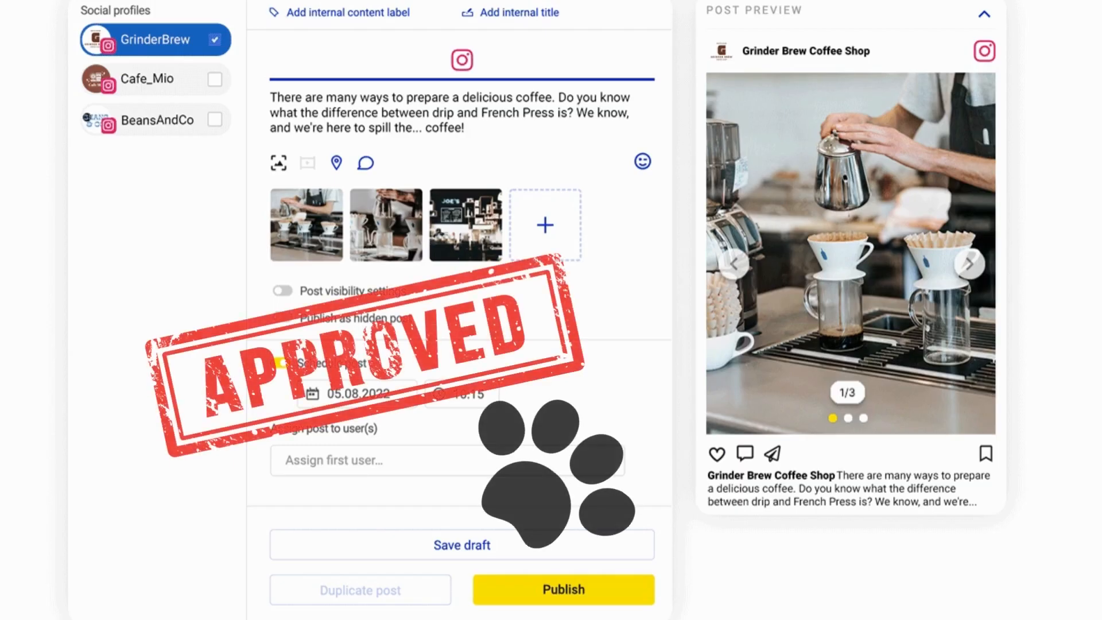
Step: From My tasks, start a discussion comment 'do you thi' on the 'Meow, and Hello !' draft
left_click(969, 264)
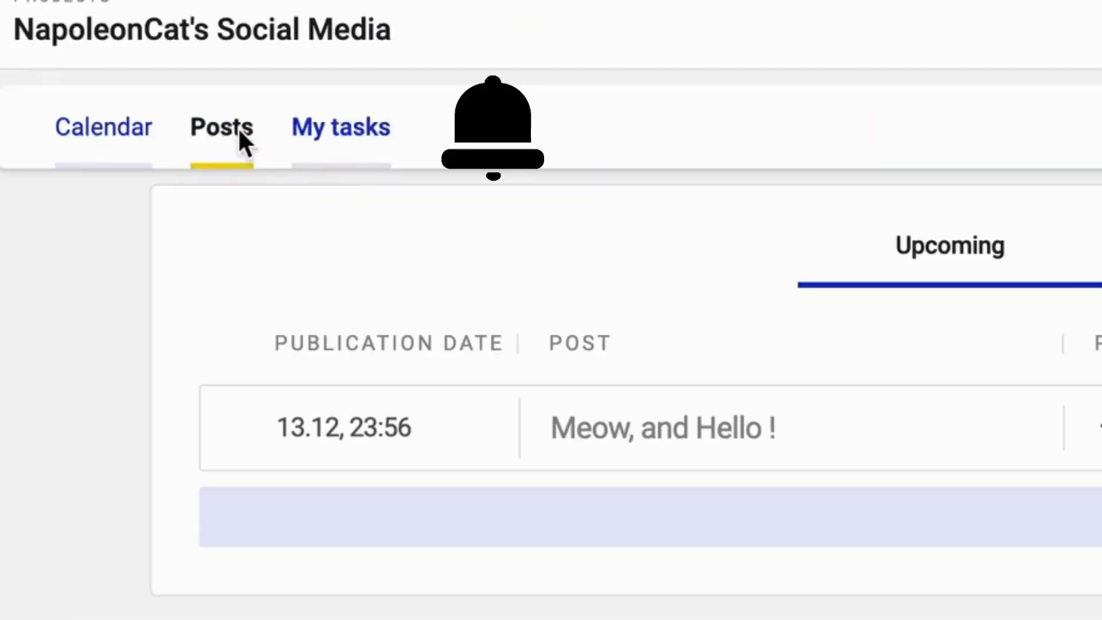
left_click(340, 127)
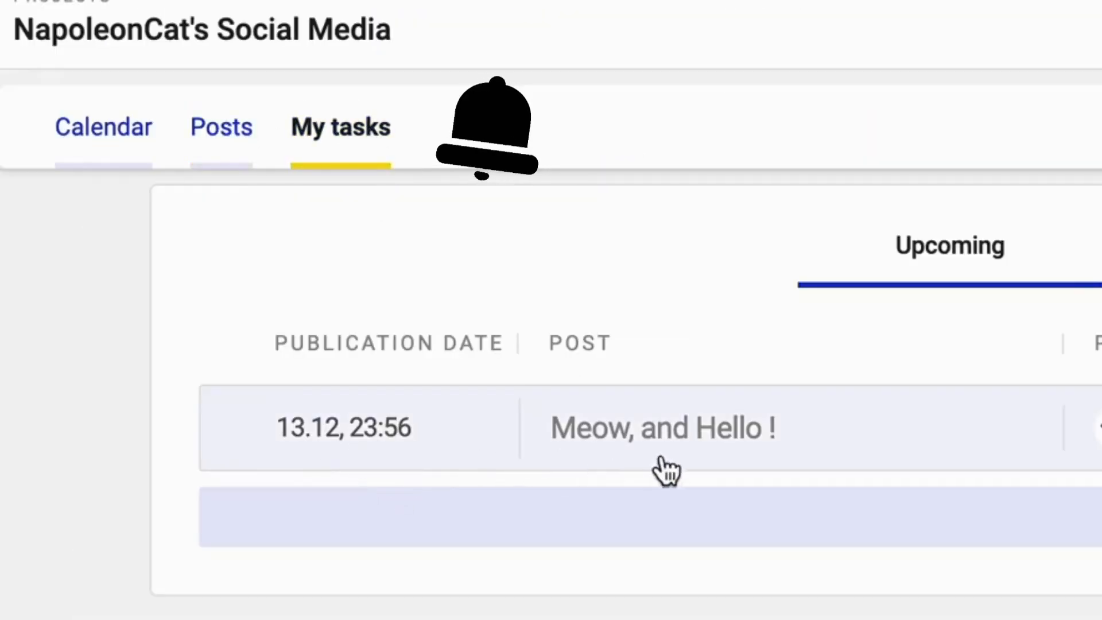
mouse_move(499, 467)
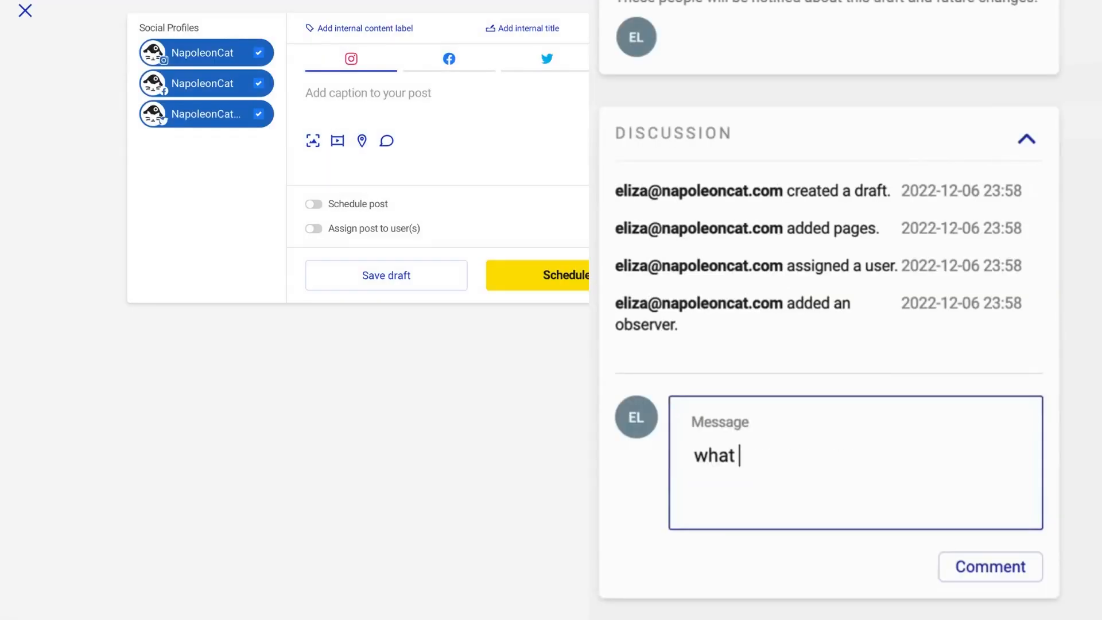
type("do you thi")
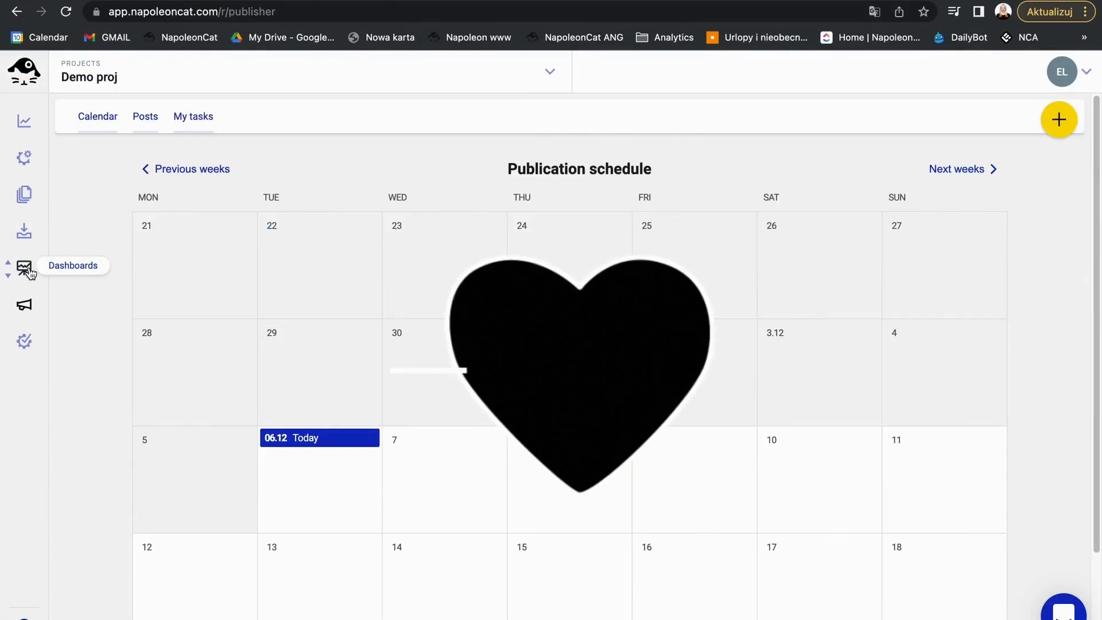
mouse_move(24, 233)
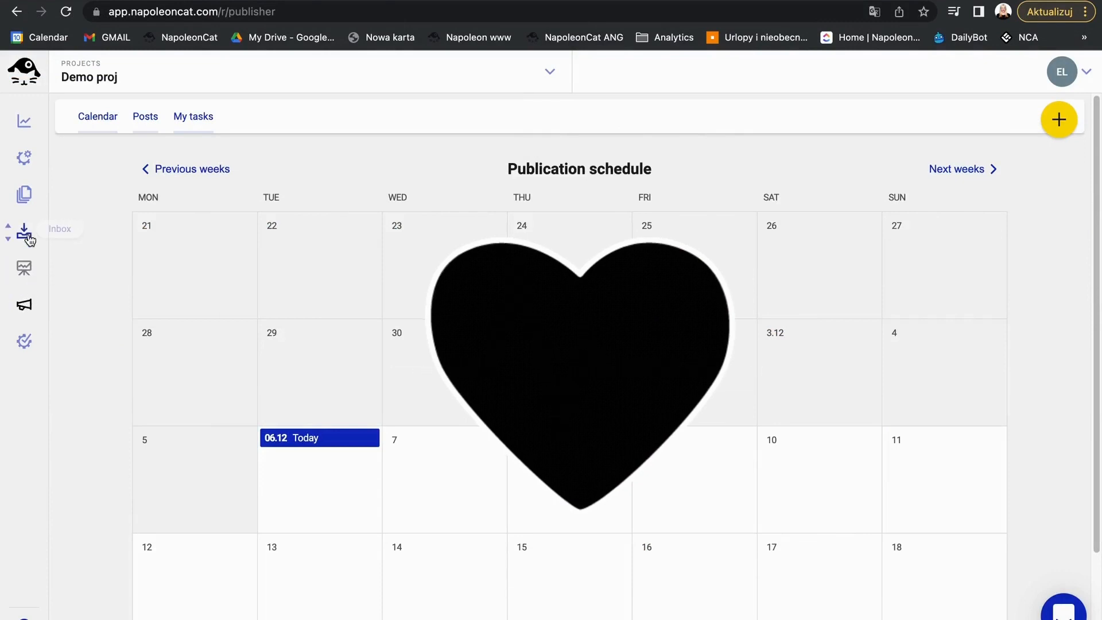
Step: Go to Analytics, landing on the Social Footprint dashboard for the NapoleonCat Social Media group
left_click(24, 195)
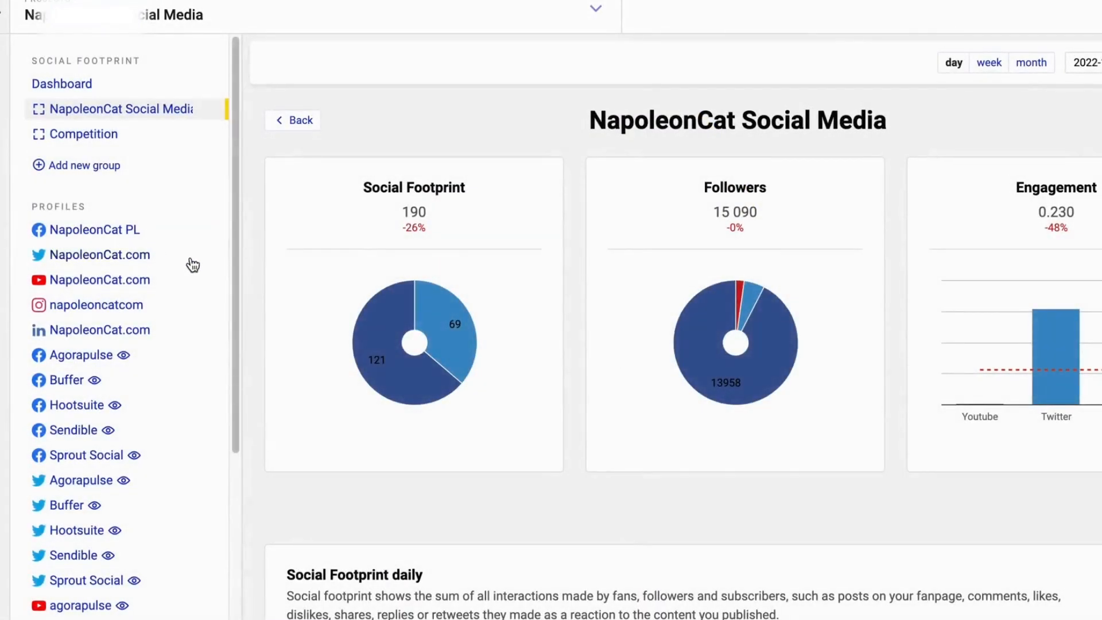
Step: Review the group's footprint and followers charts, then view the Emirates profile's Reach statistics
scroll("down", 3)
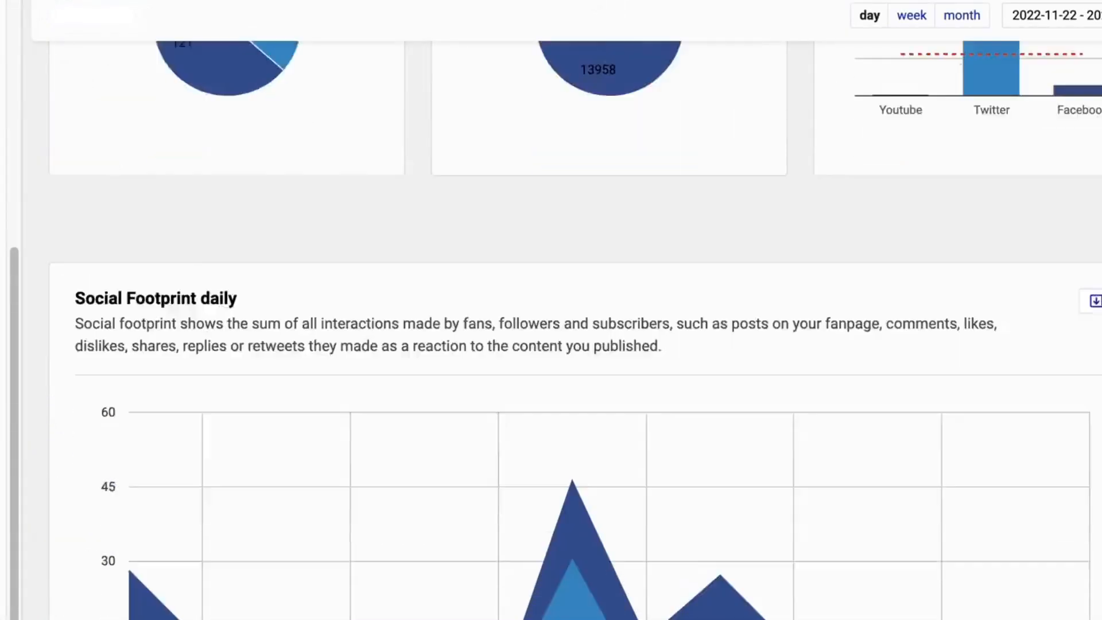
scroll("down", 3)
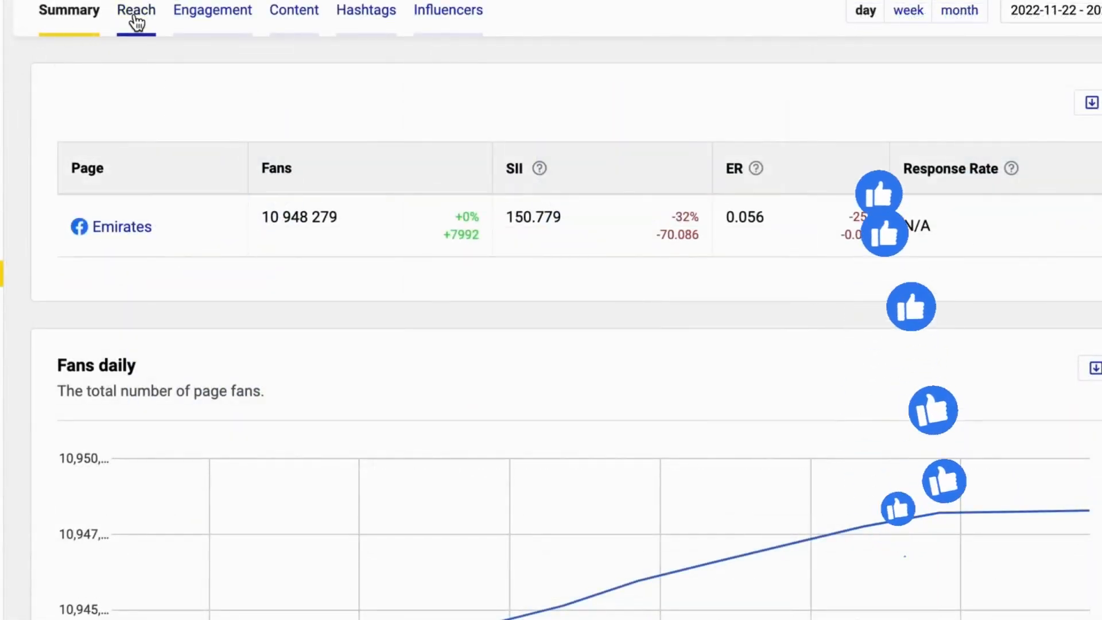
left_click(211, 12)
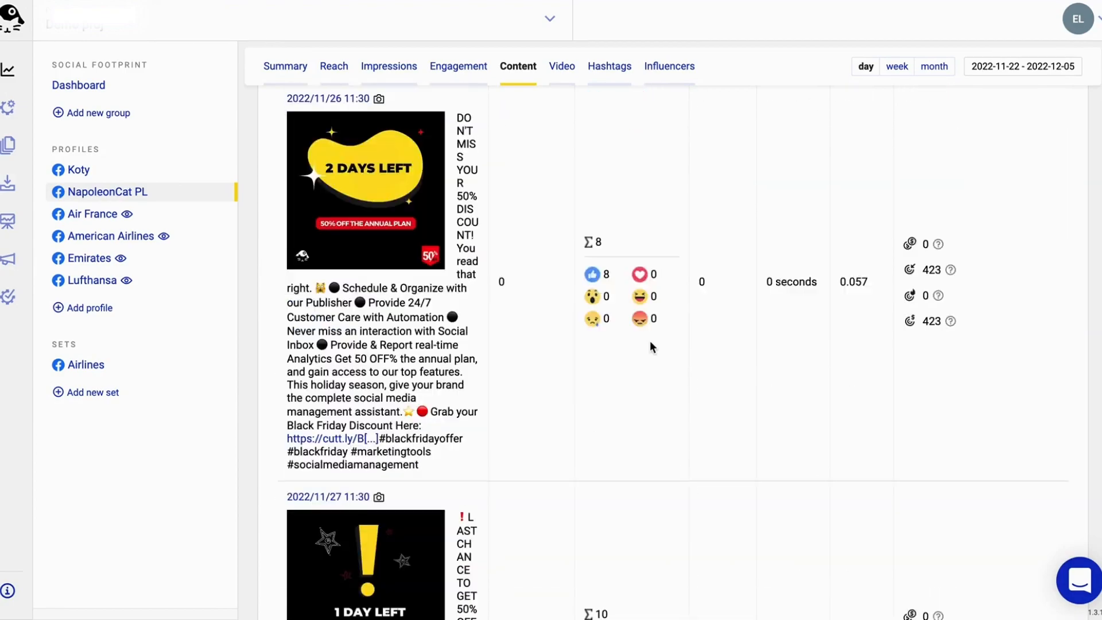
Step: Scroll NapoleonCat PL's content stats from the post list through post type, by-days and by-hours charts
scroll("down", 3)
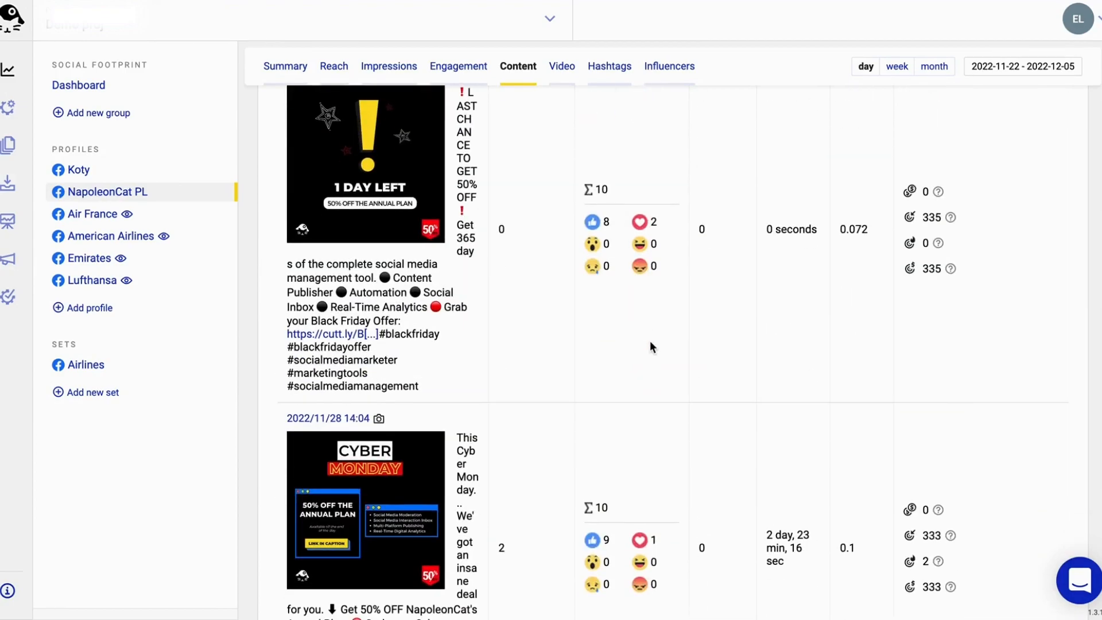
scroll("down", 3)
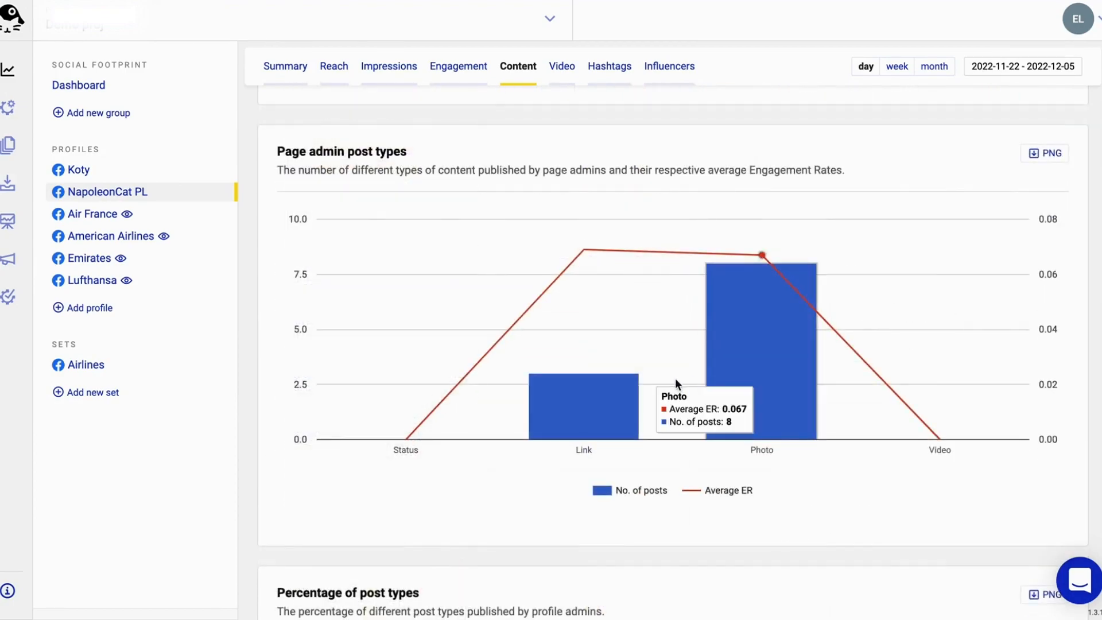
scroll("down", 3)
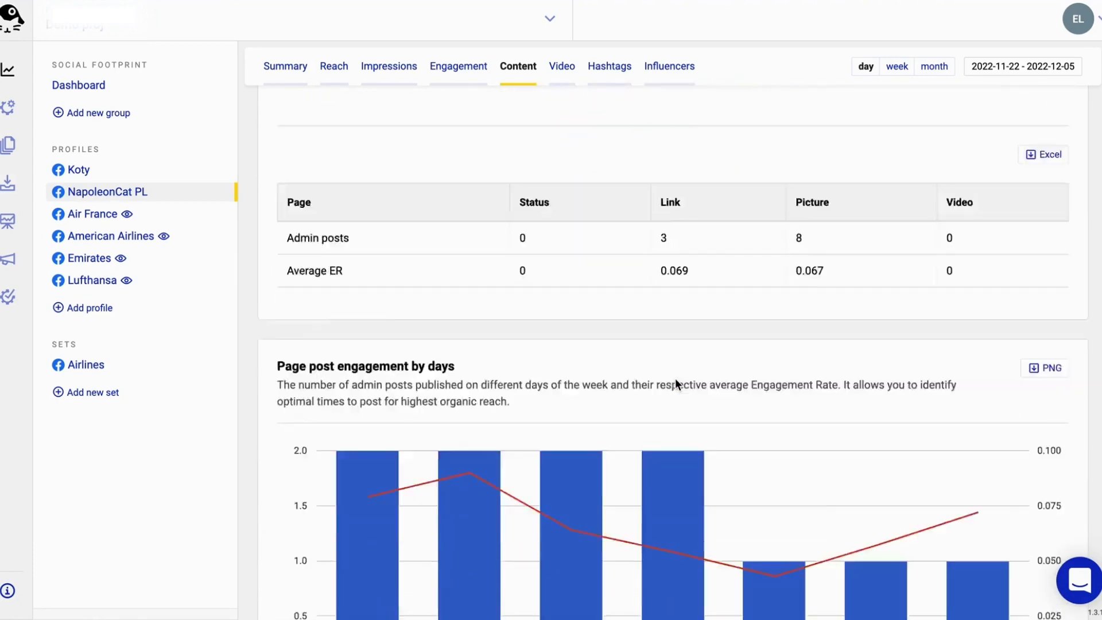
scroll("down", 3)
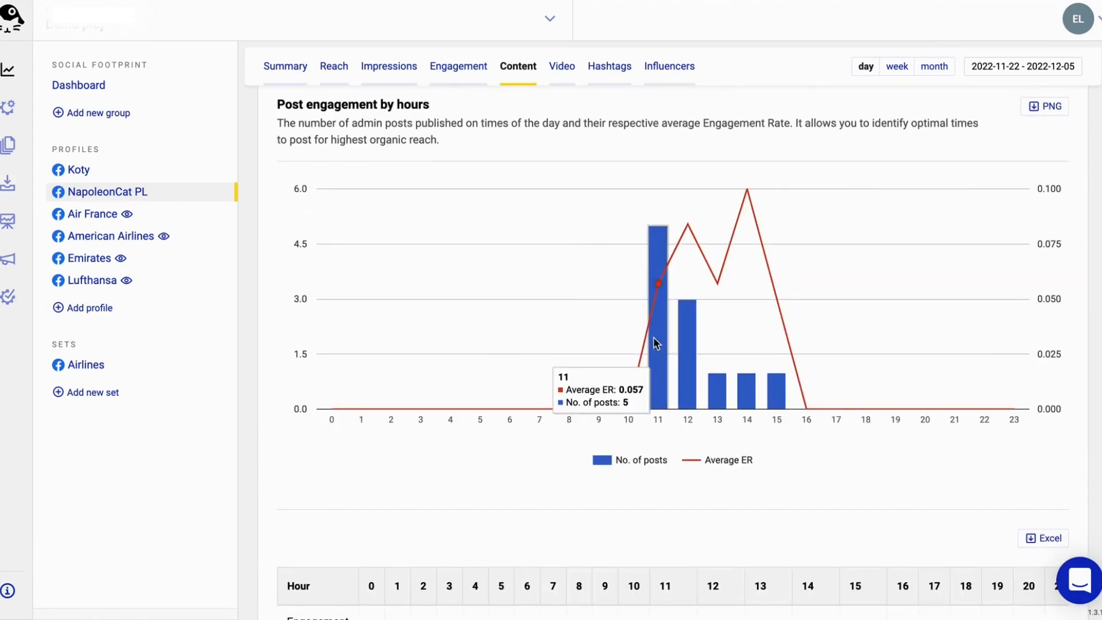
scroll("down", 3)
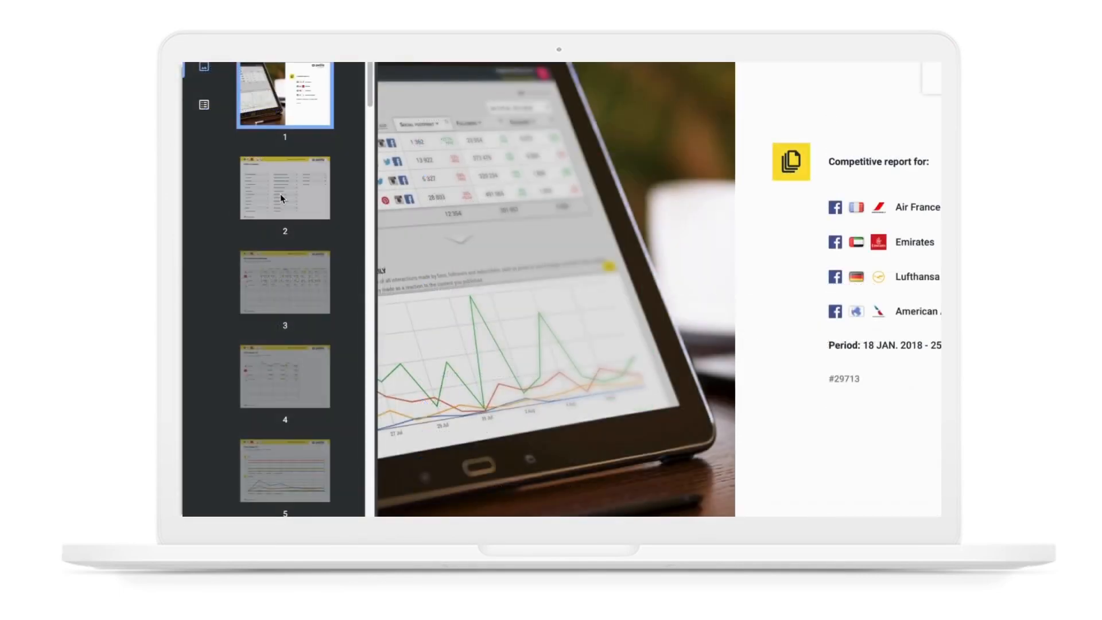
Step: Page through the airline competitive report, then show hashtag statistics for the Airlines set
left_click(284, 281)
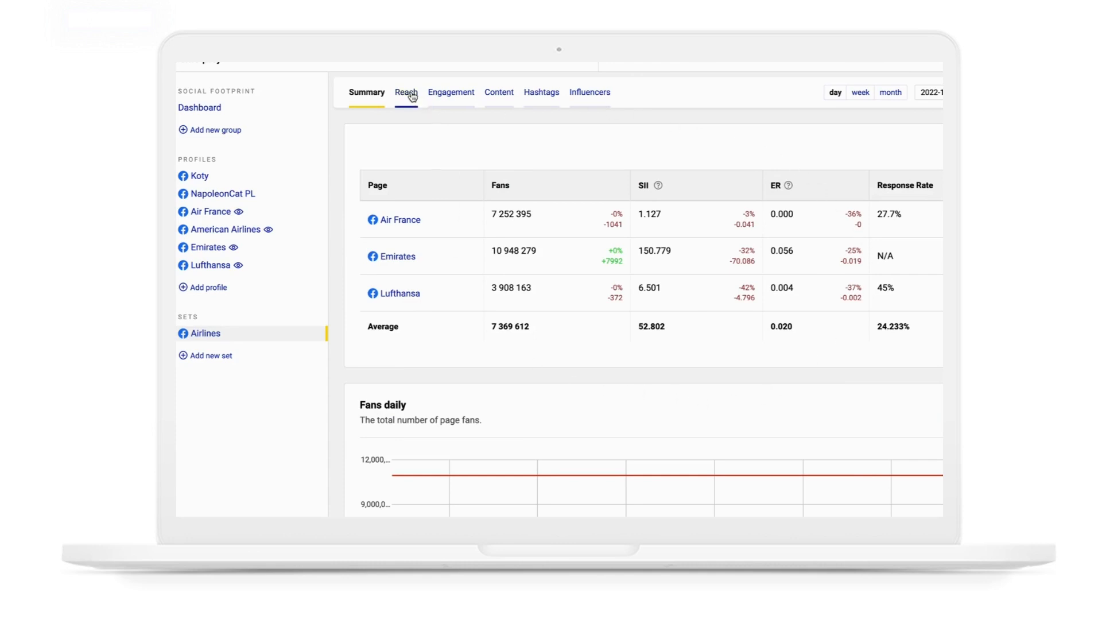
left_click(541, 91)
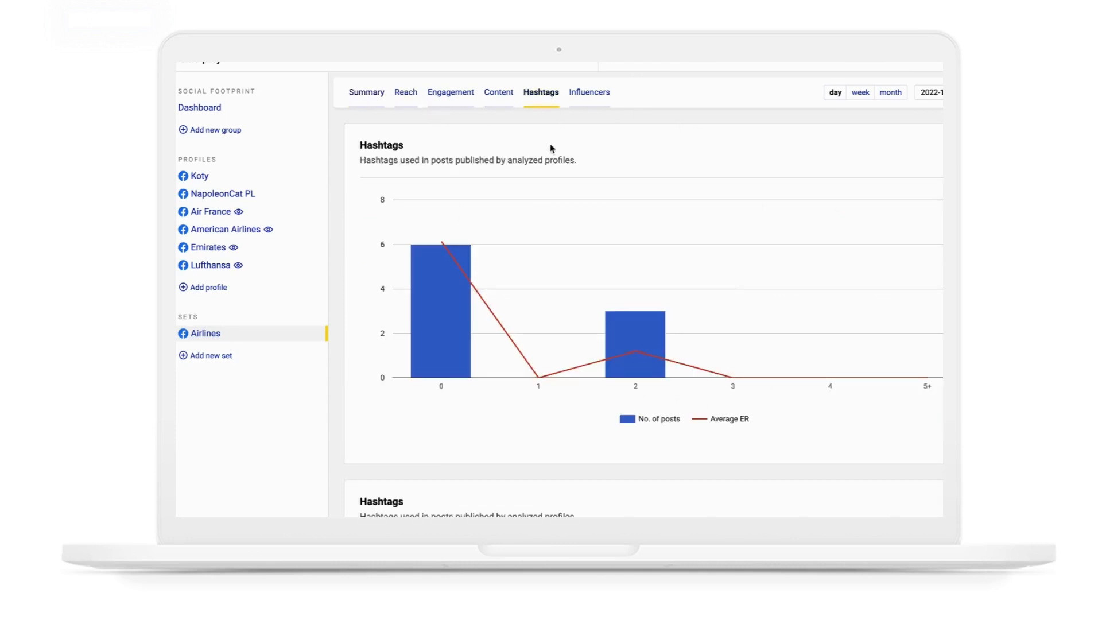
mouse_move(634, 349)
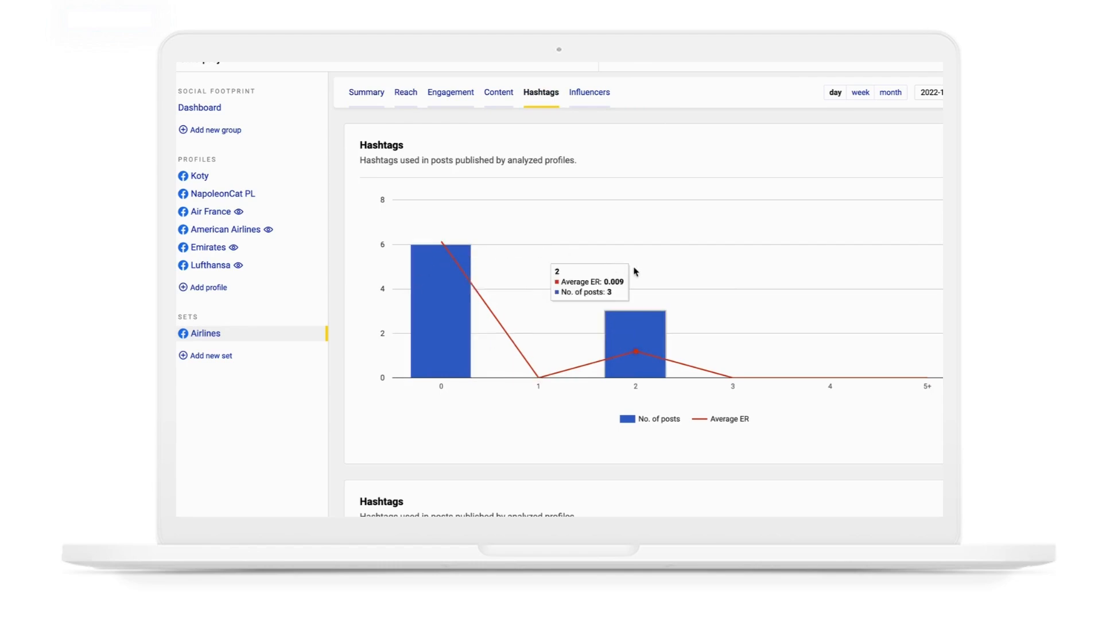
scroll("down", 3)
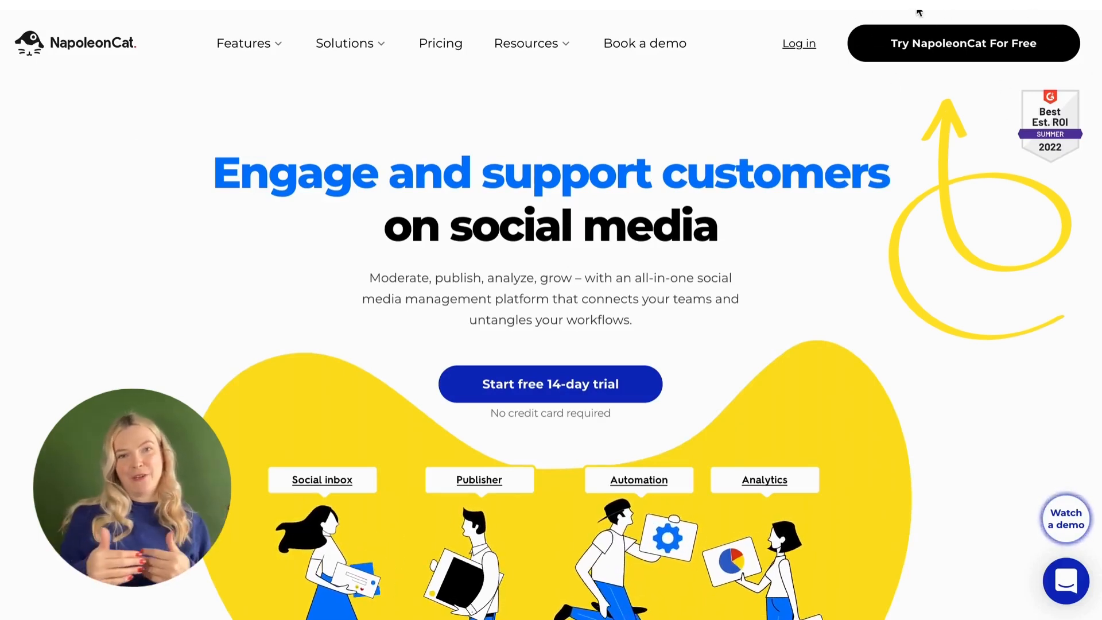
Step: From Resources, reach the Video Tutorials page and browse the tutorial video cards
left_click(526, 43)
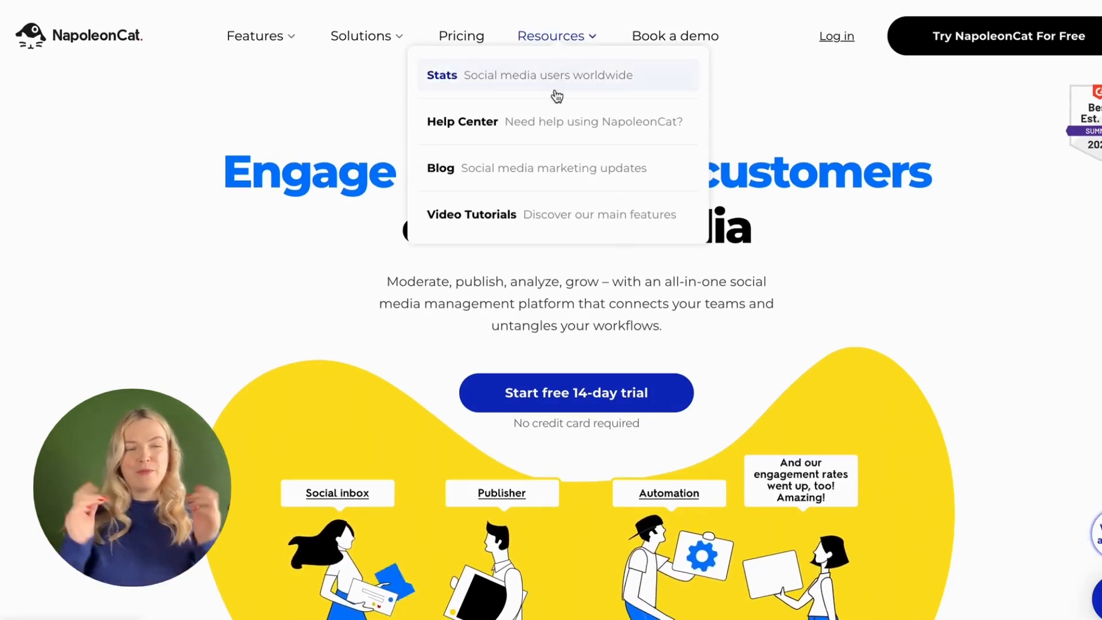
mouse_move(555, 226)
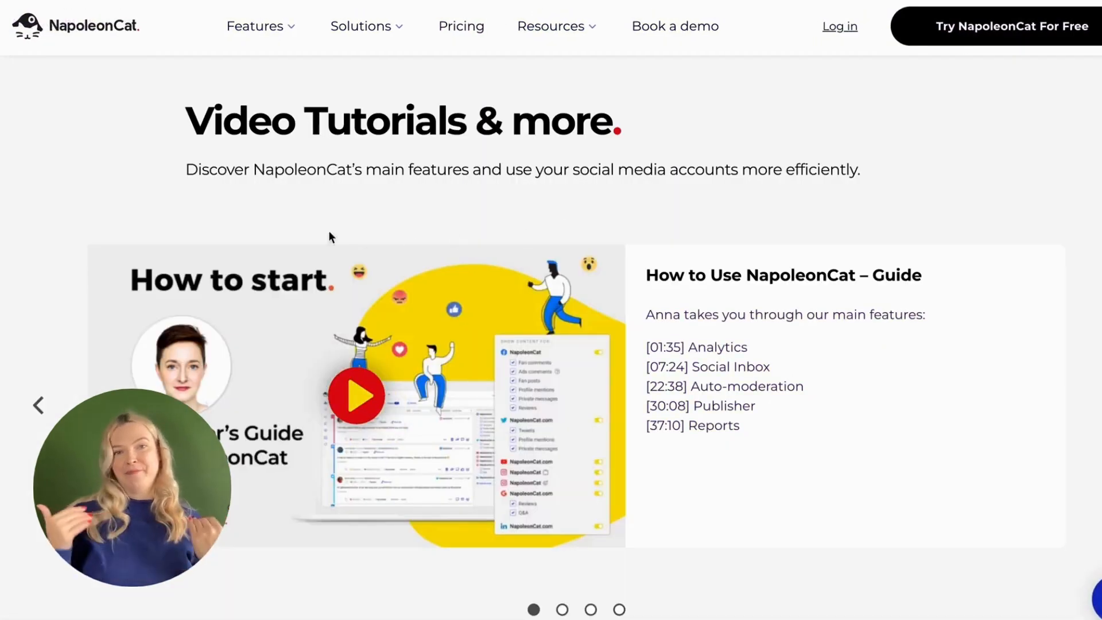
scroll("down", 3)
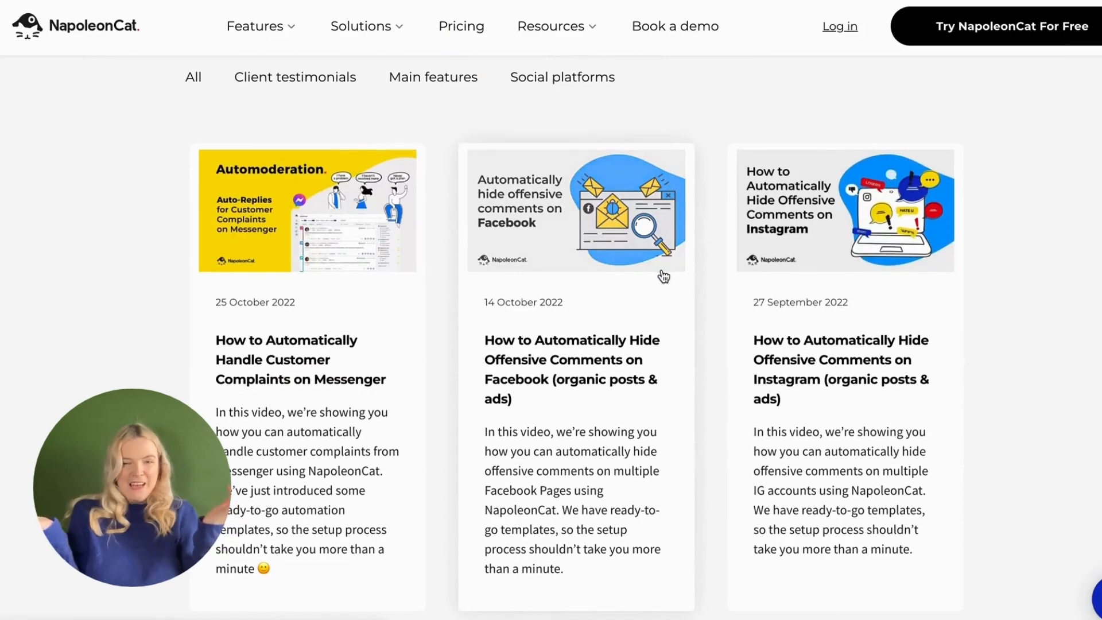
scroll("down", 3)
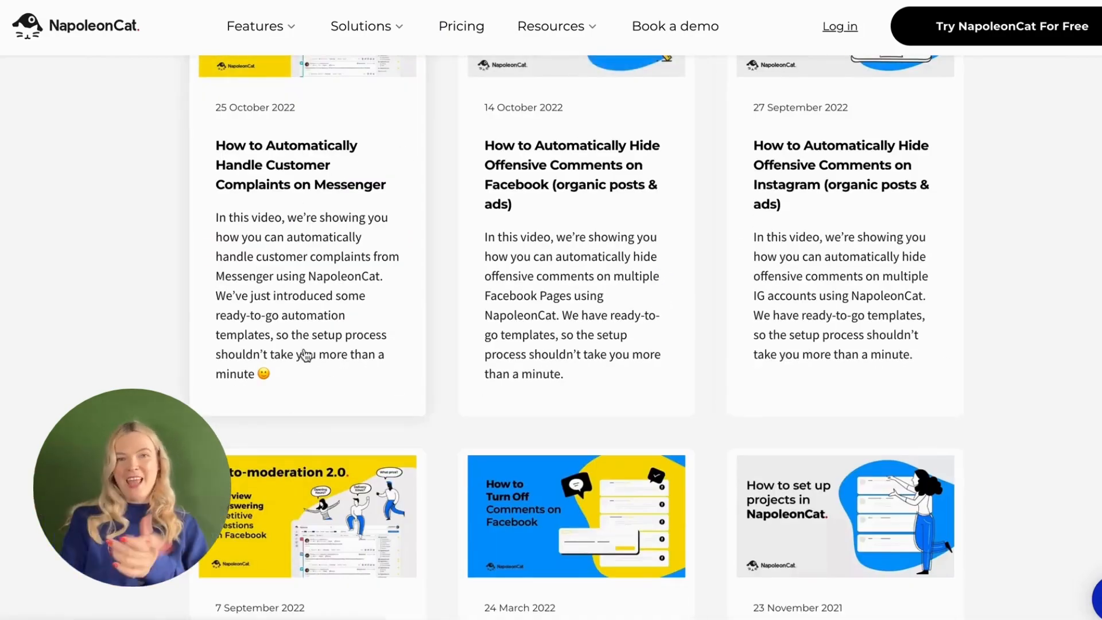